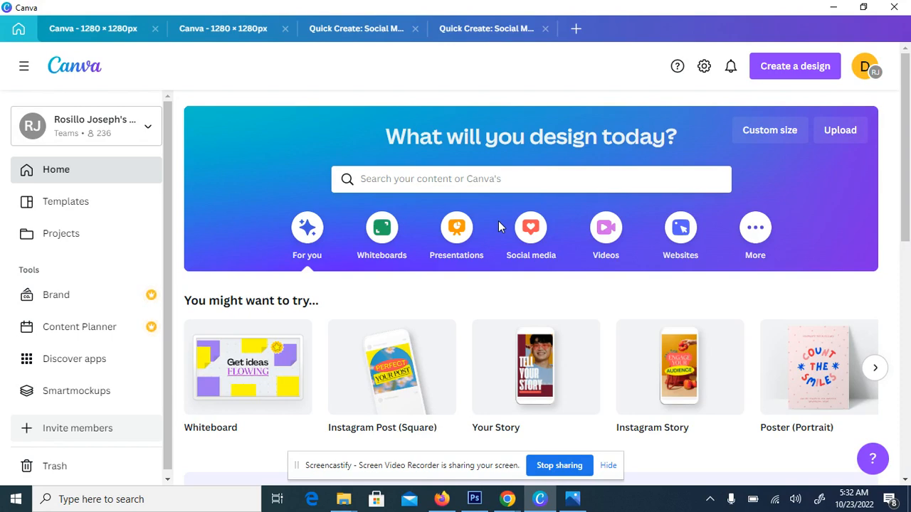
mouse_move(499, 223)
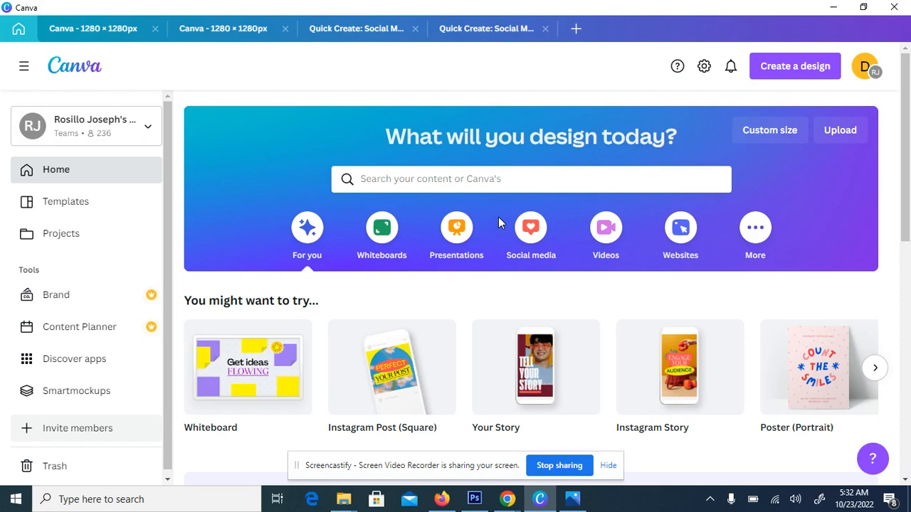
Create a new blank custom-size design of 1280 × 1280 px
scroll("down", 3)
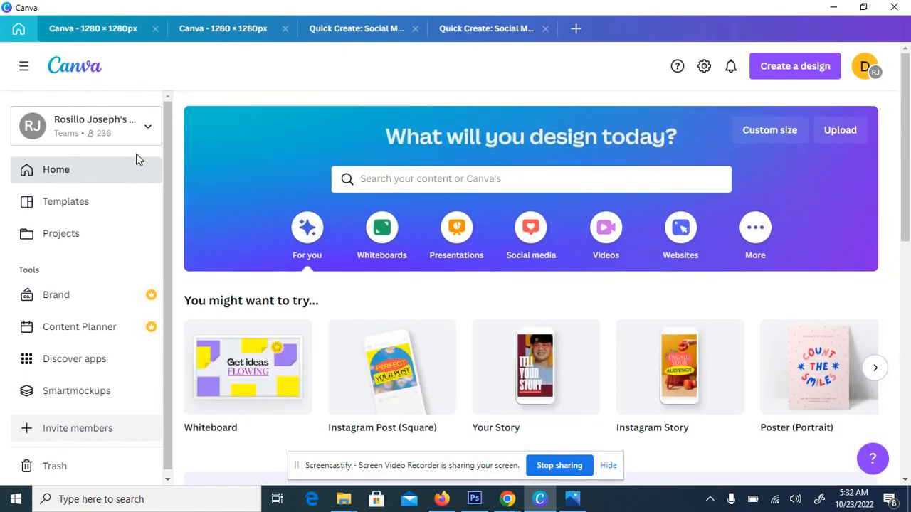
scroll("down", 3)
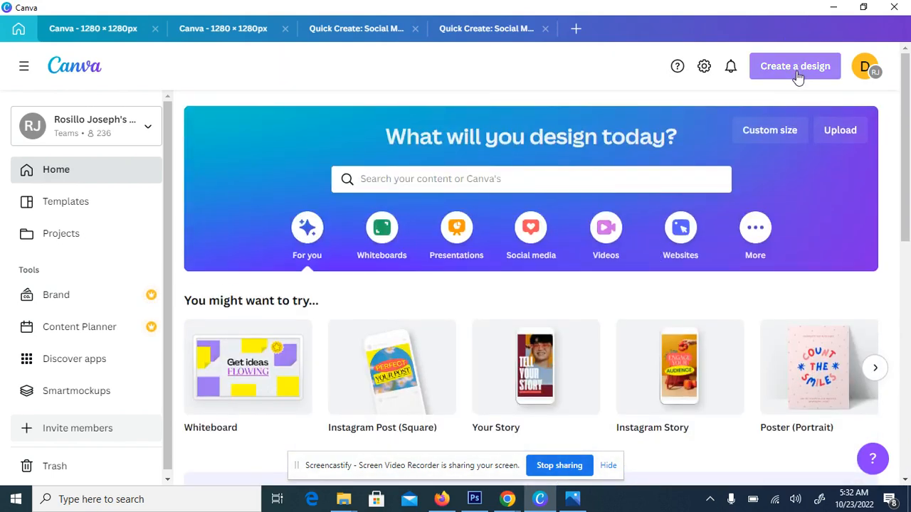
mouse_move(783, 94)
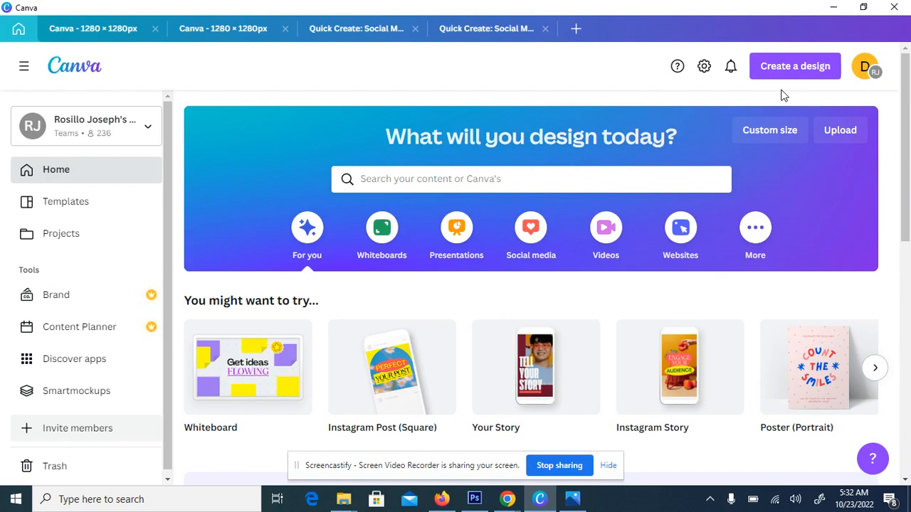
mouse_move(806, 75)
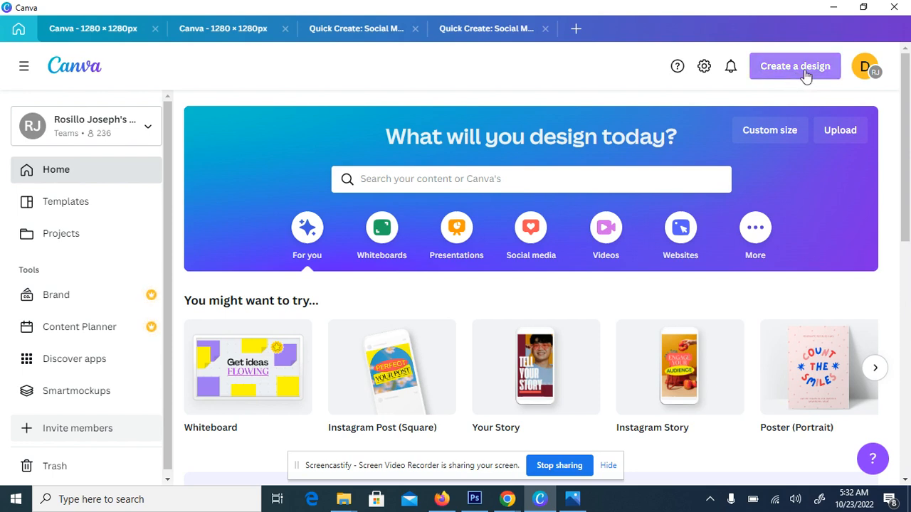
left_click(795, 65)
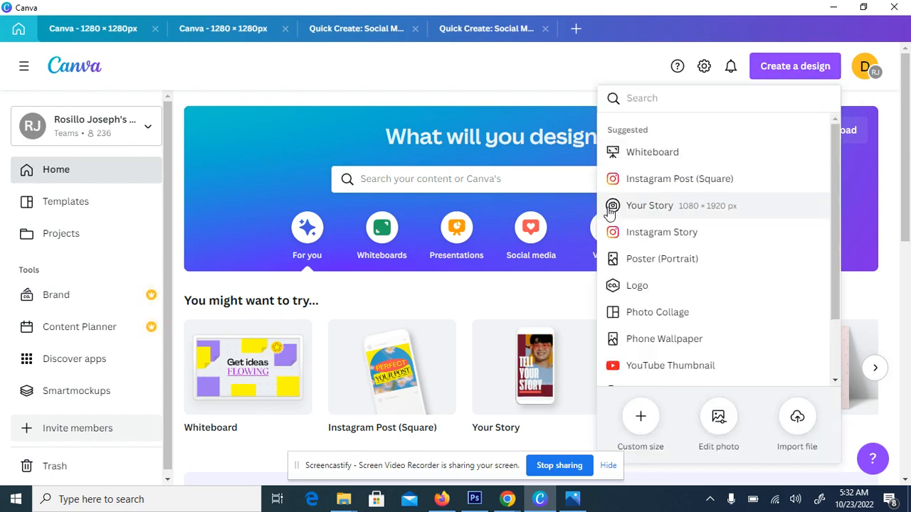
mouse_move(640, 416)
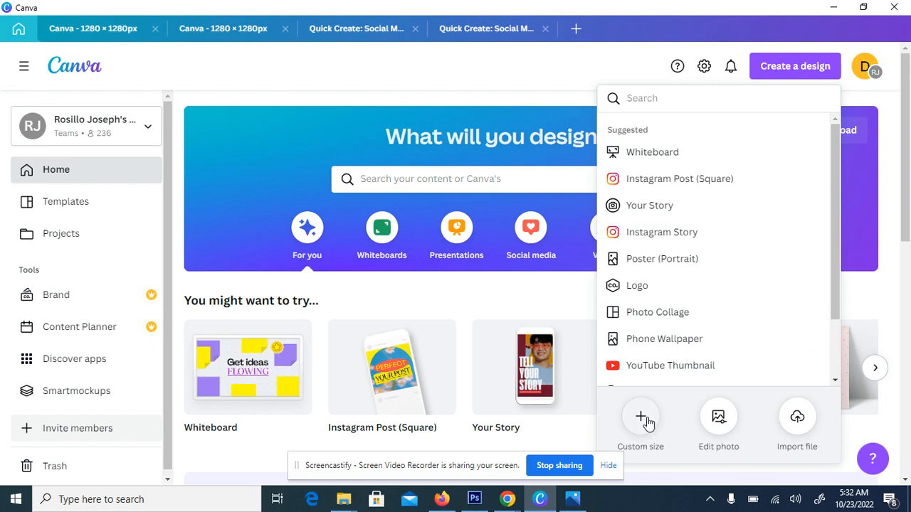
left_click(640, 416)
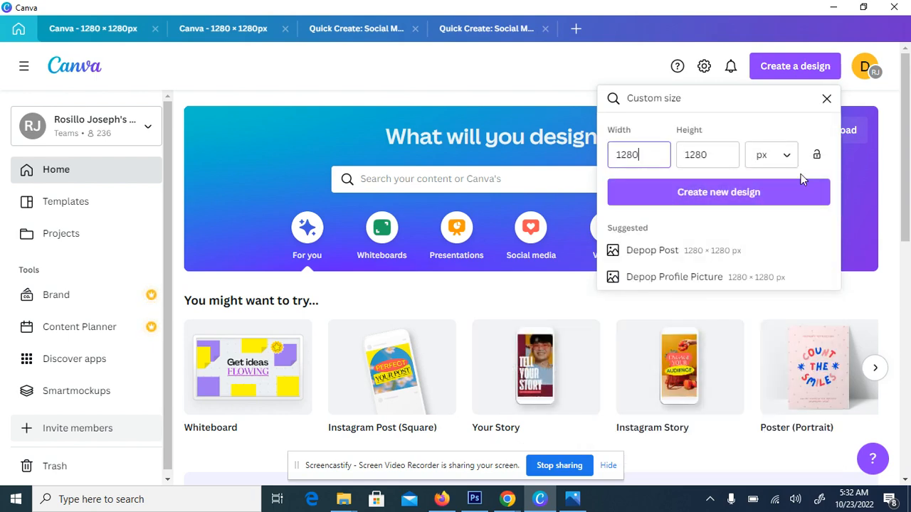
mouse_move(704, 193)
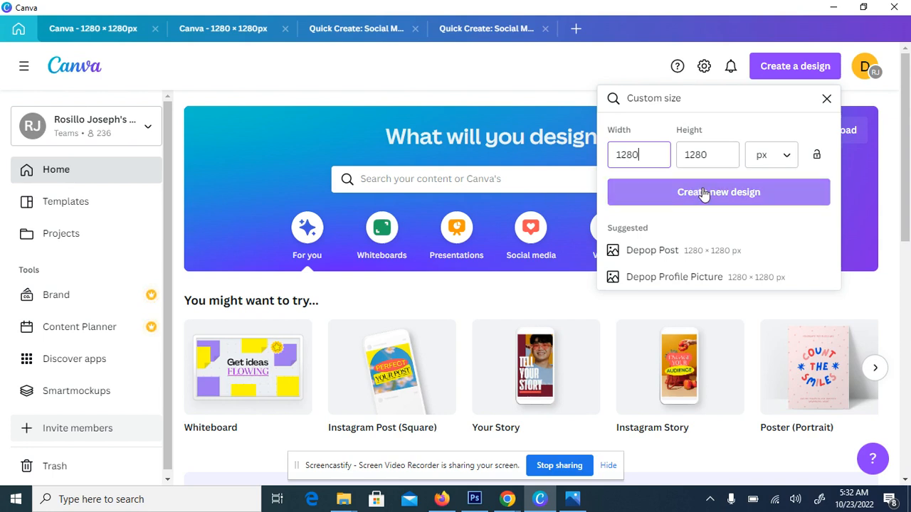
left_click(718, 192)
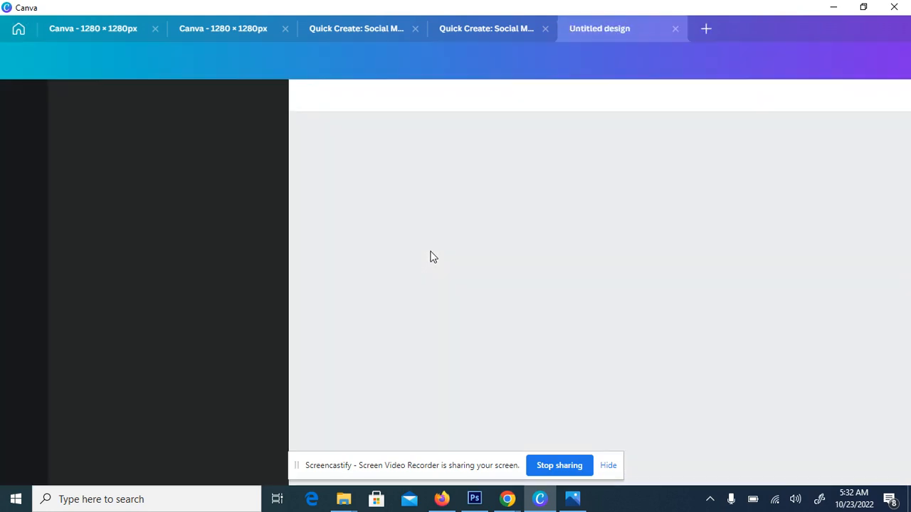
mouse_move(446, 251)
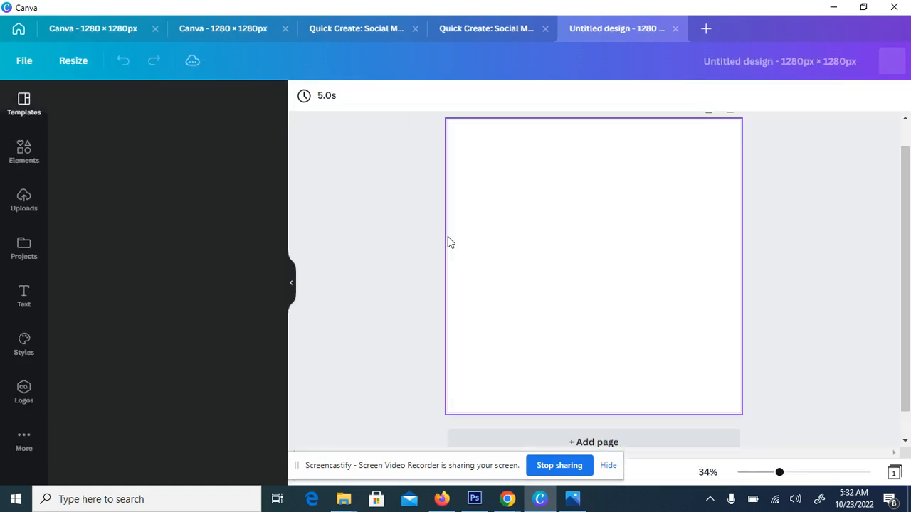
Search Elements for 'blue background' and browse the results
left_click(23, 104)
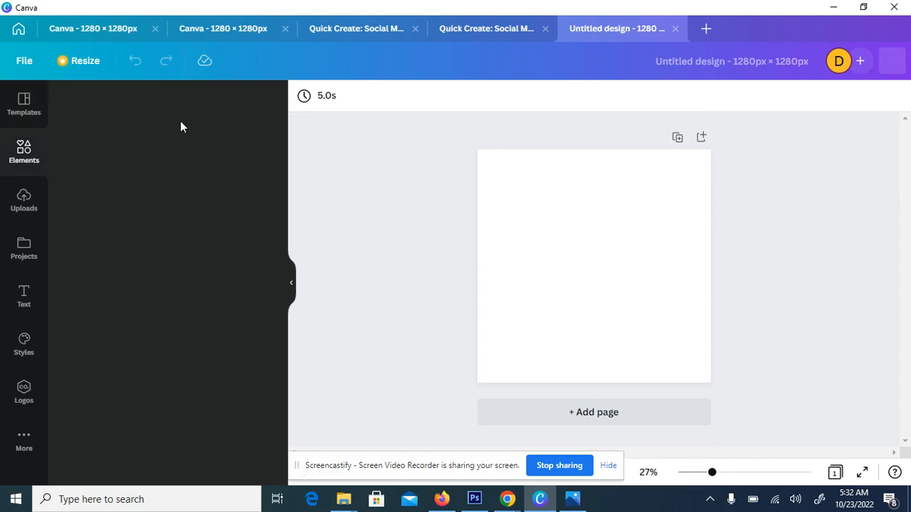
left_click(24, 151)
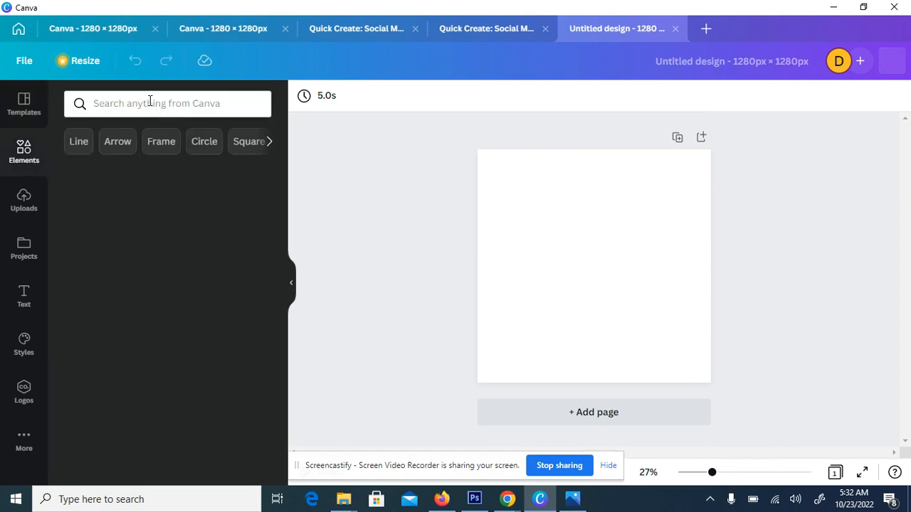
left_click(167, 103)
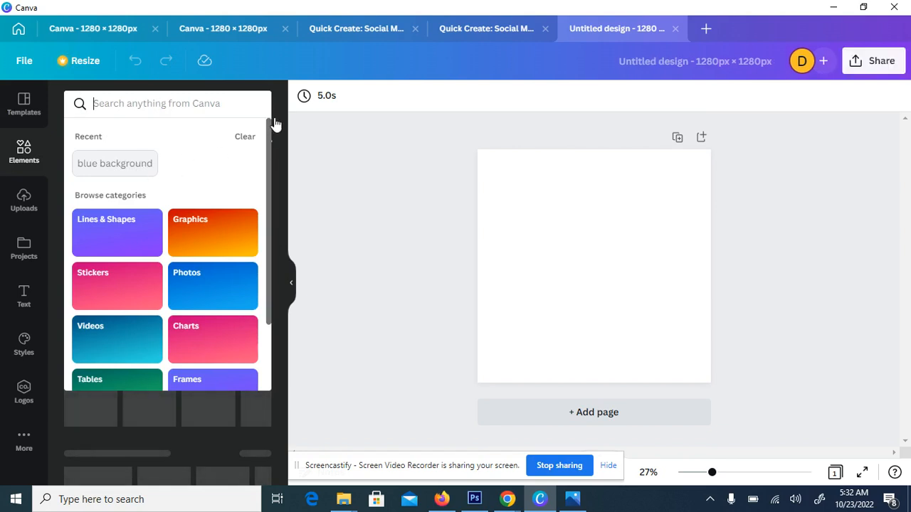
left_click(115, 163)
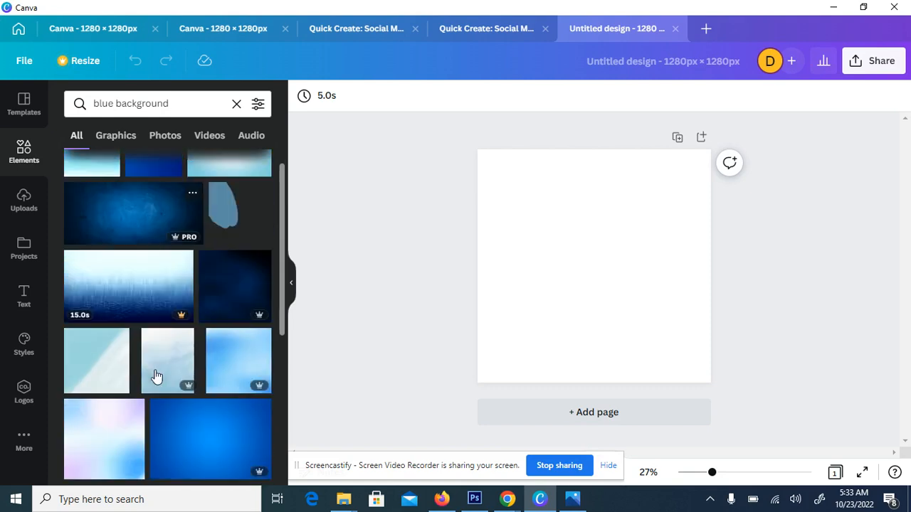
scroll("down", 3)
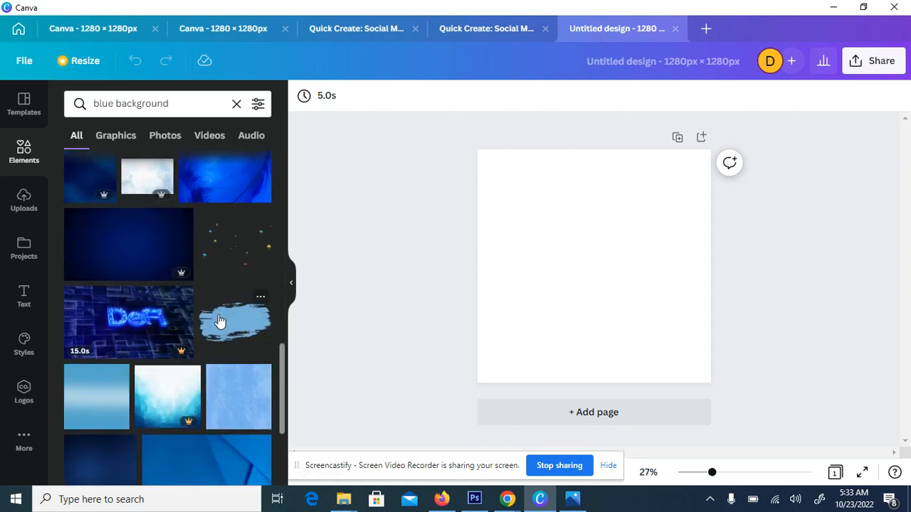
scroll("down", 3)
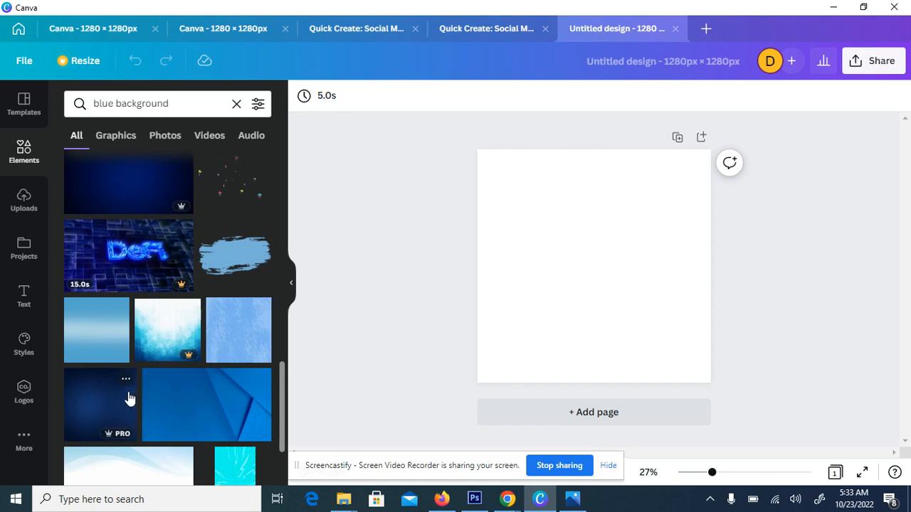
mouse_move(392, 220)
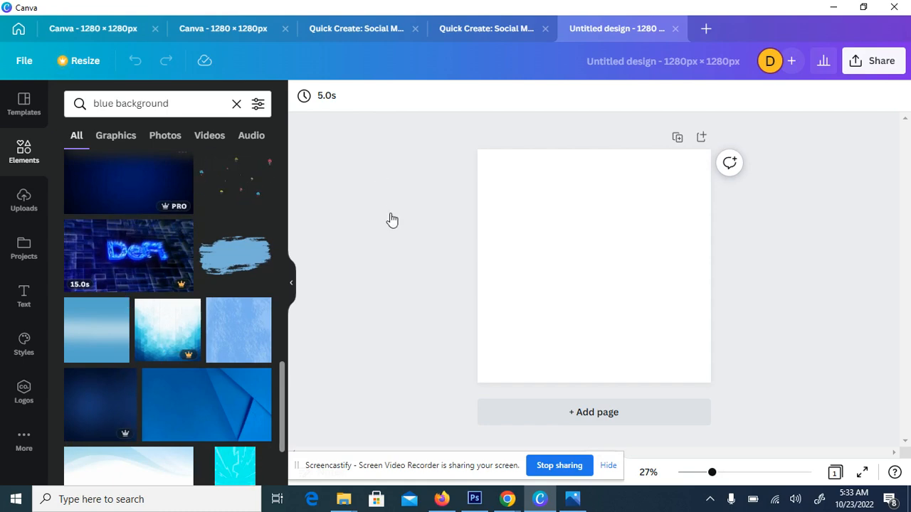
Add the dark blue textured image and stretch it to cover the whole page
left_click(128, 181)
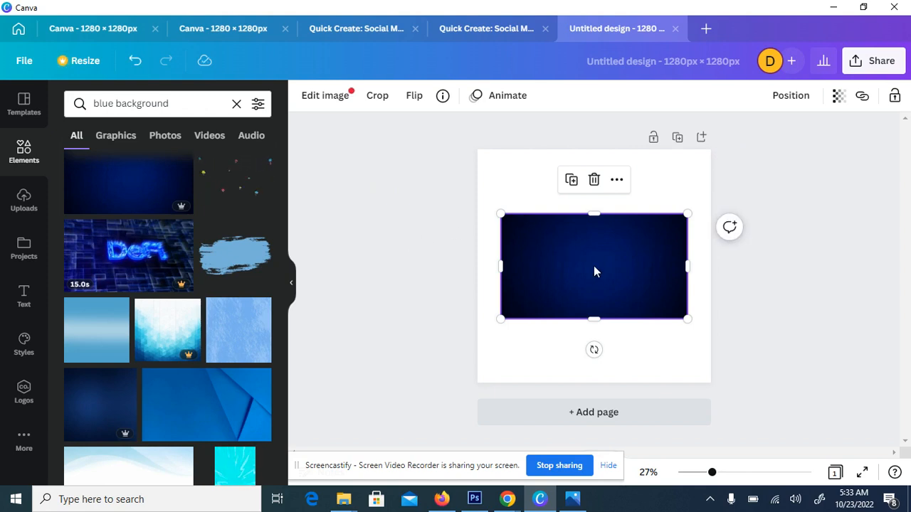
mouse_move(646, 154)
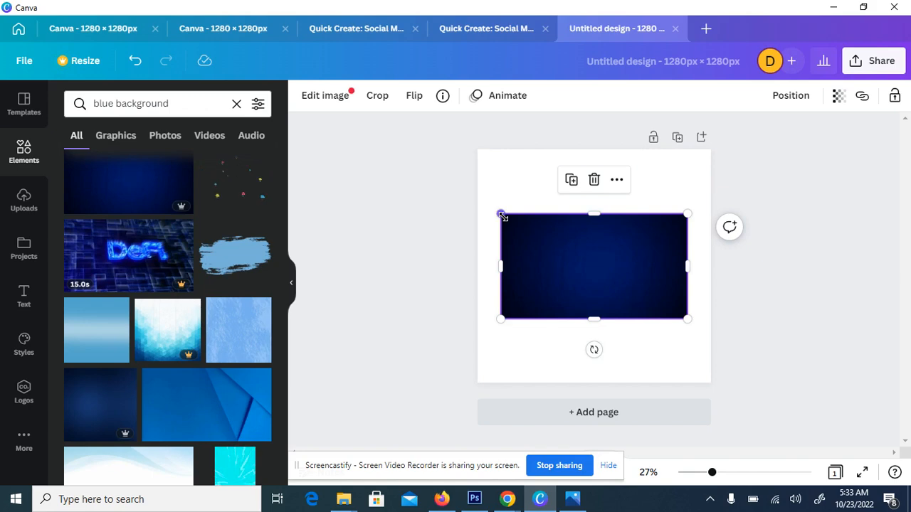
left_click_drag(501, 215, 416, 166)
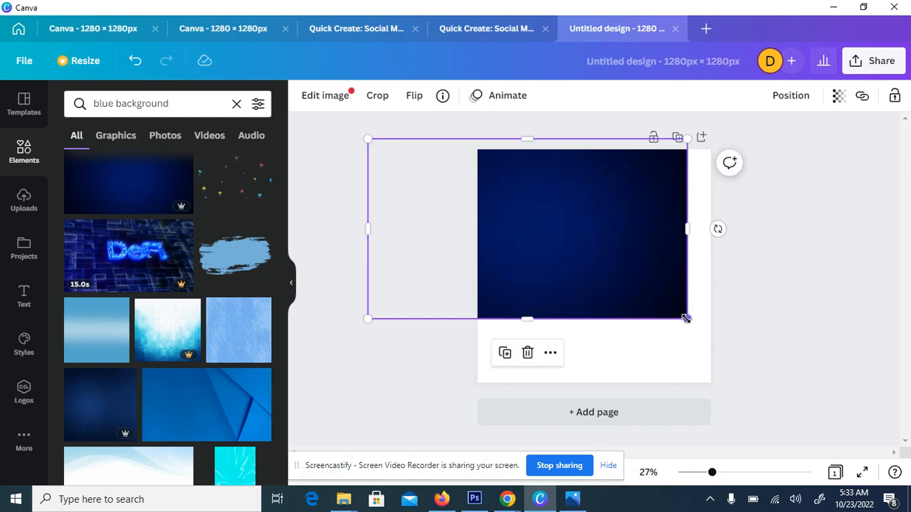
left_click_drag(685, 318, 793, 378)
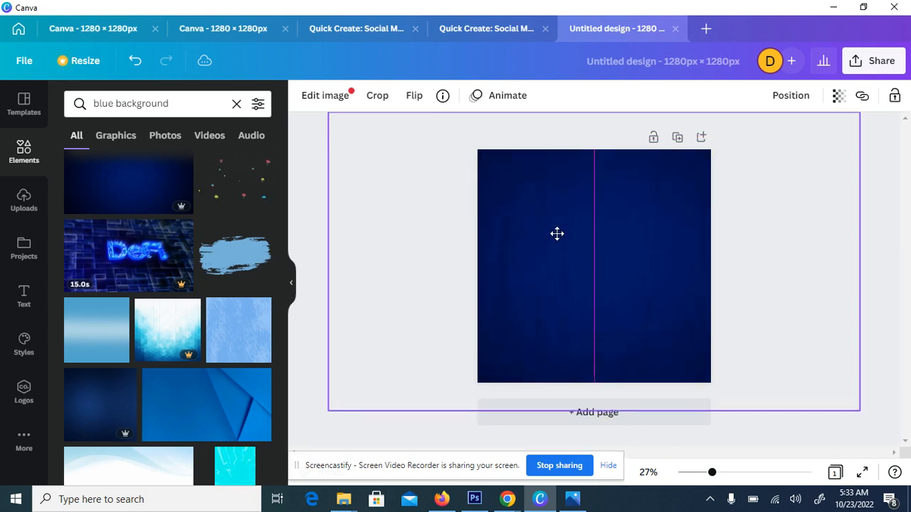
left_click(557, 233)
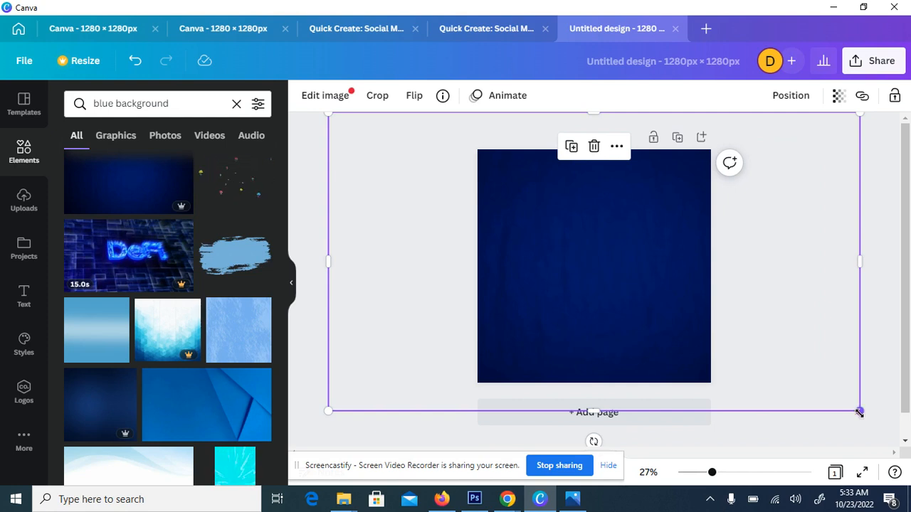
left_click_drag(859, 411, 729, 338)
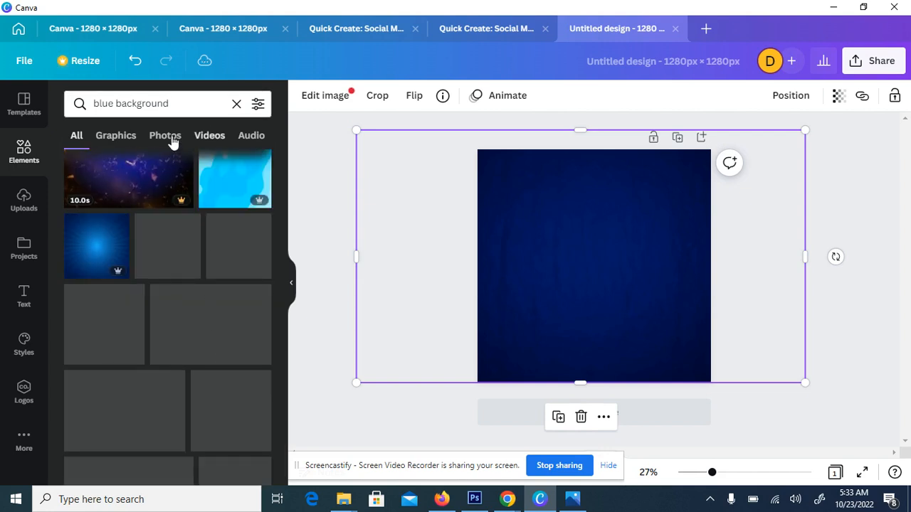
left_click(165, 135)
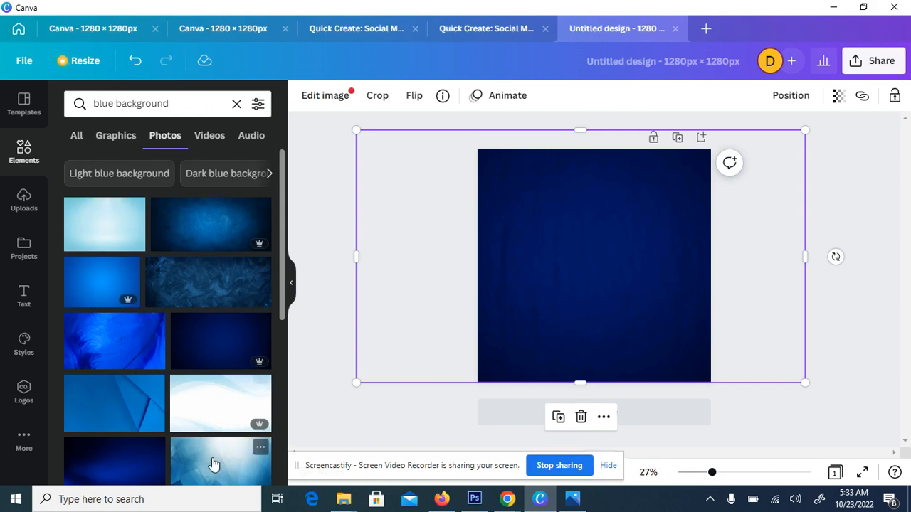
scroll("down", 3)
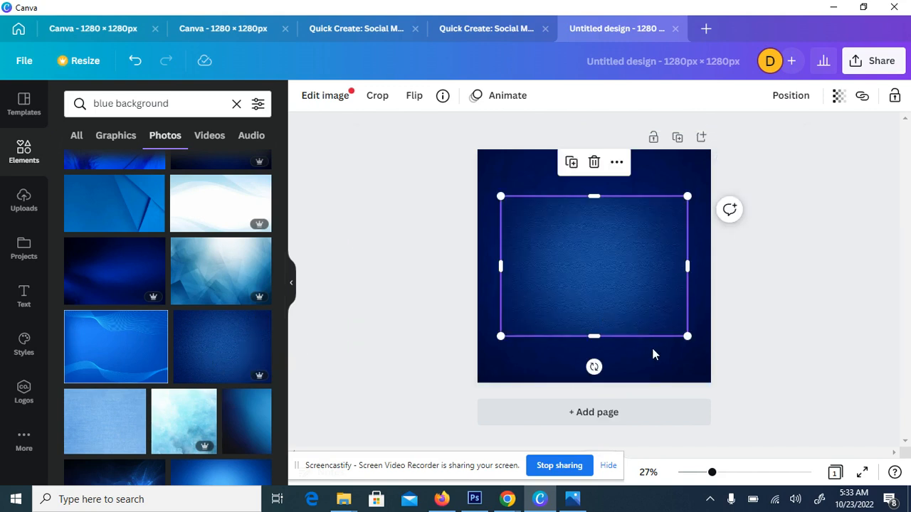
left_click_drag(687, 335, 711, 353)
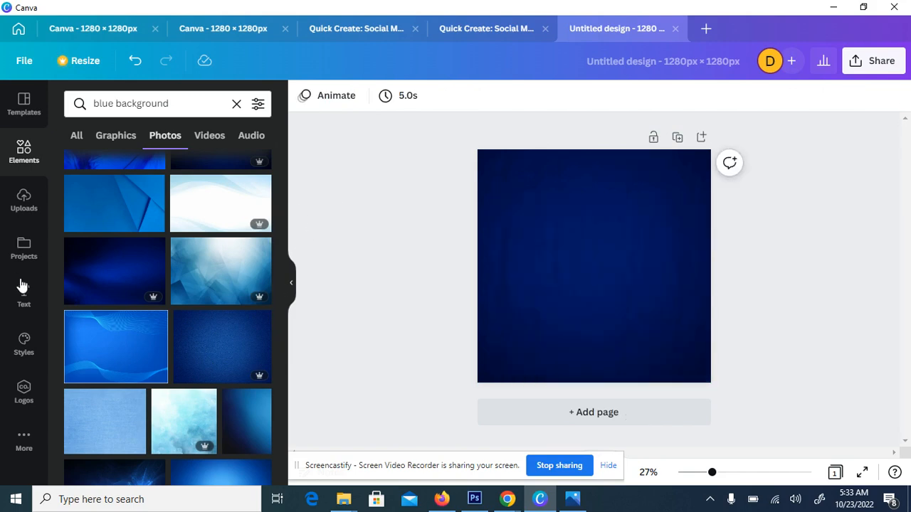
Add white 'Canva' text, enlarge it and centre it on the page
left_click(23, 294)
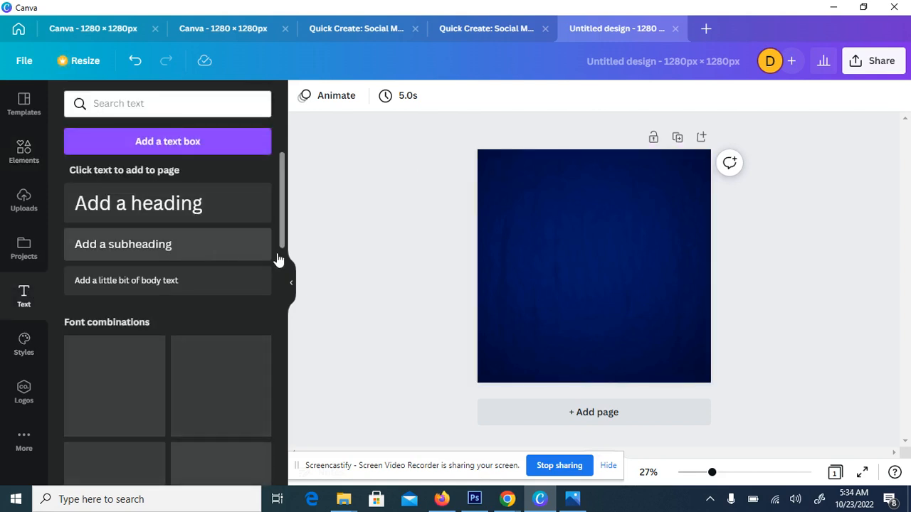
mouse_move(507, 227)
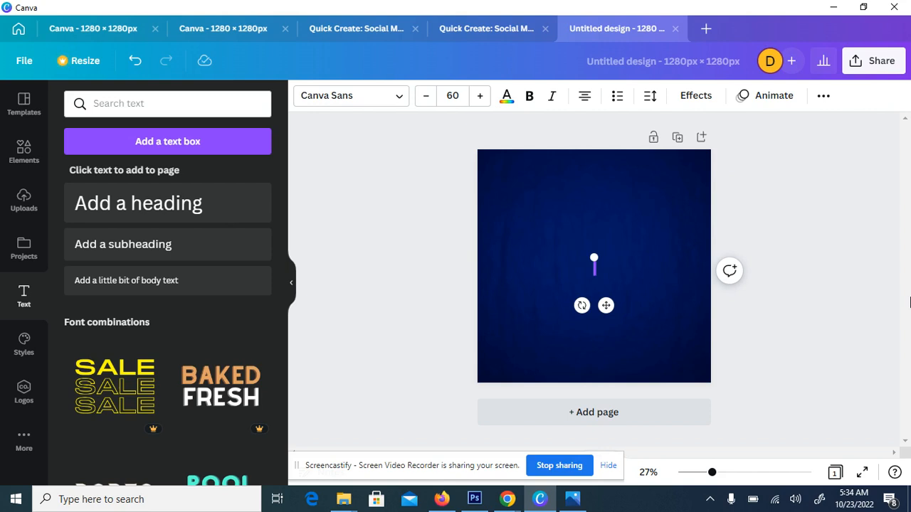
type("a")
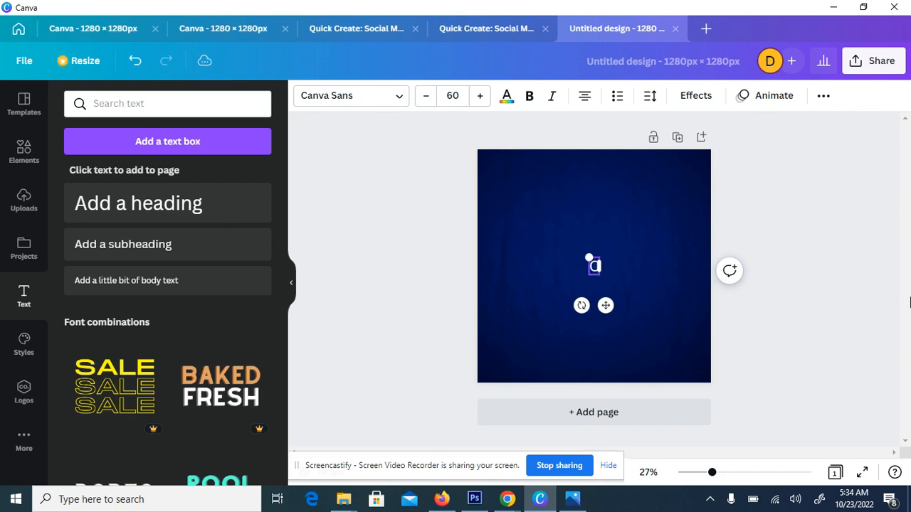
type("Canva")
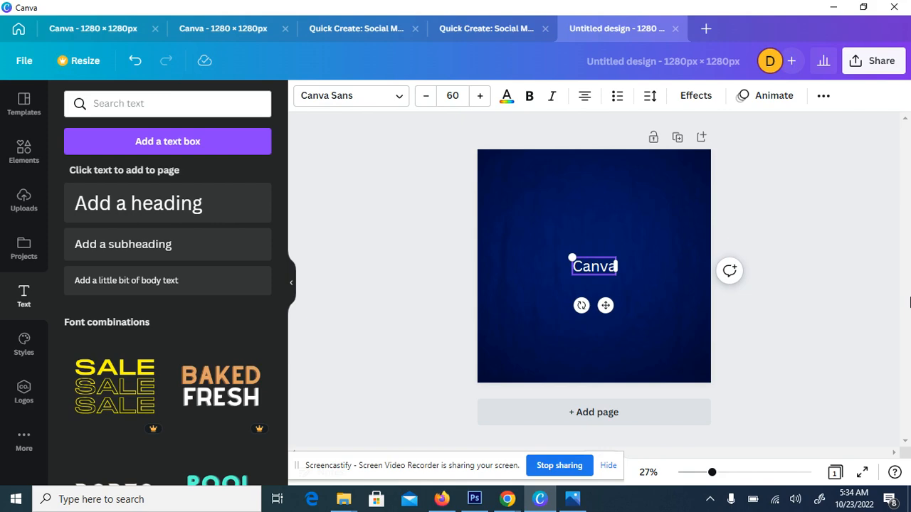
mouse_move(630, 297)
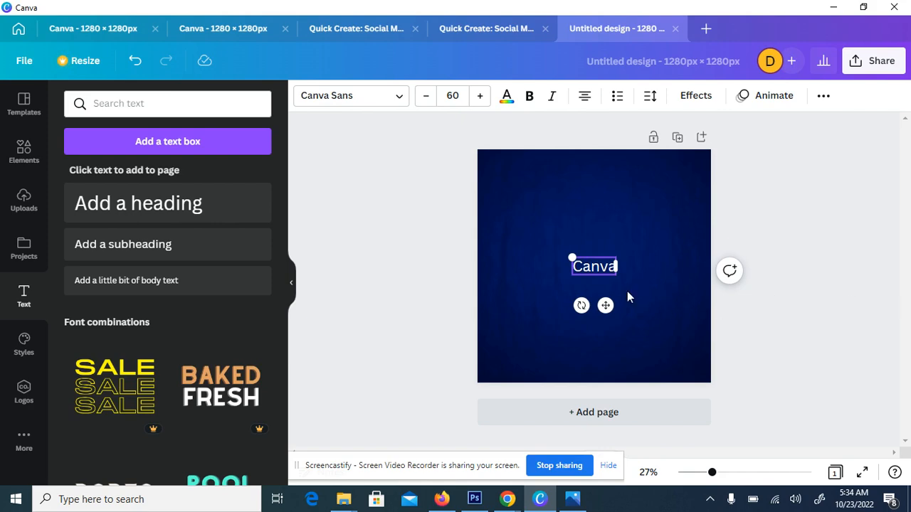
left_click_drag(572, 257, 534, 242)
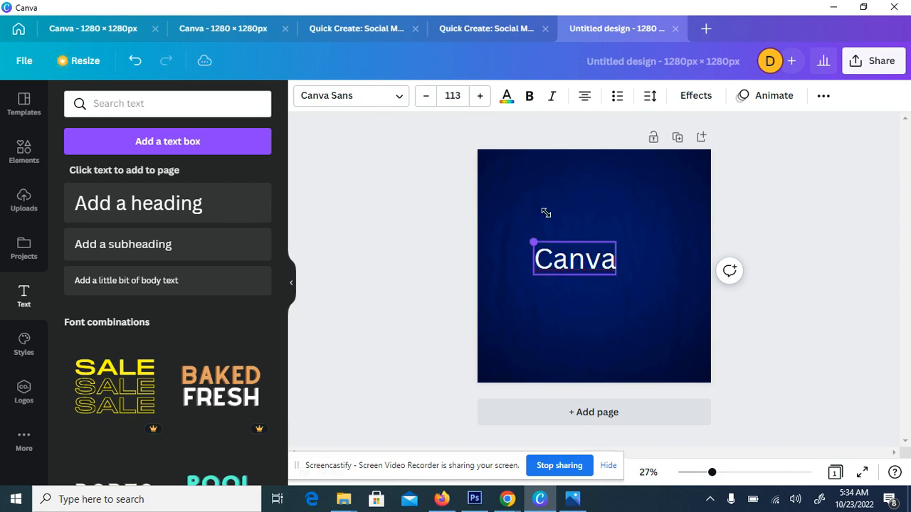
left_click(574, 259)
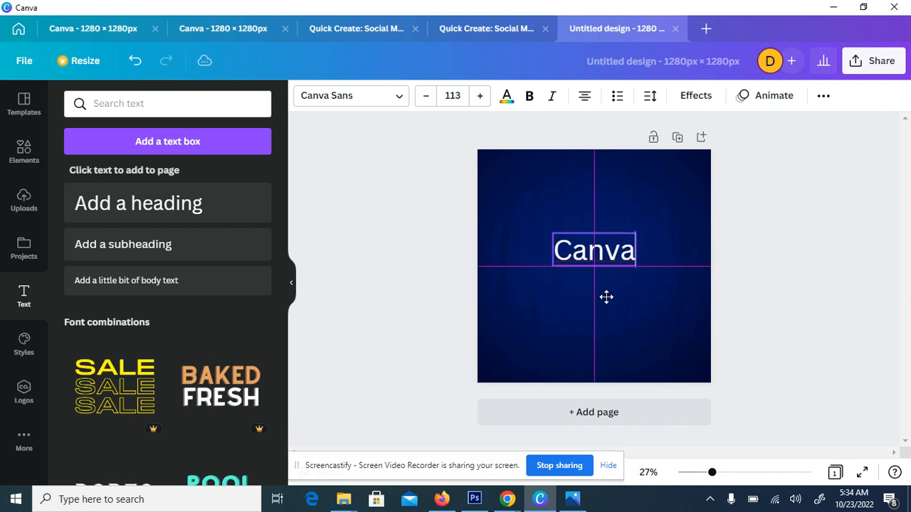
left_click(594, 249)
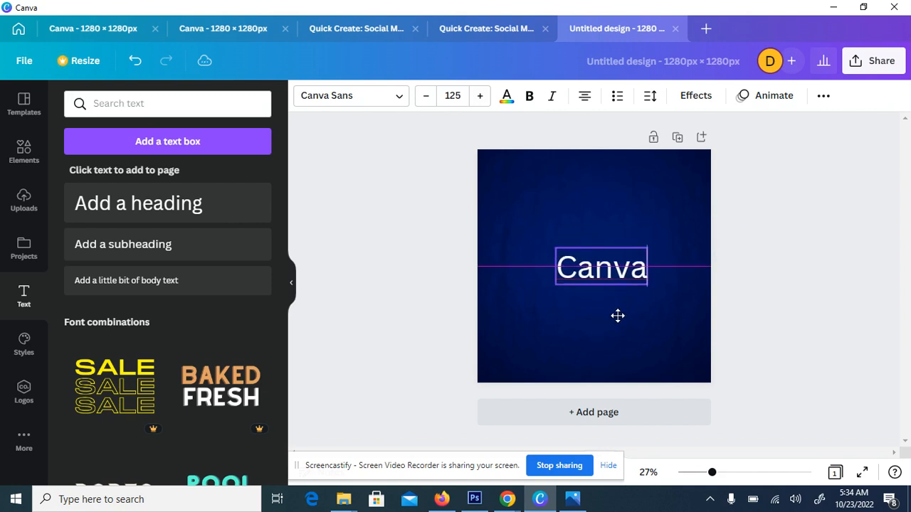
left_click(602, 267)
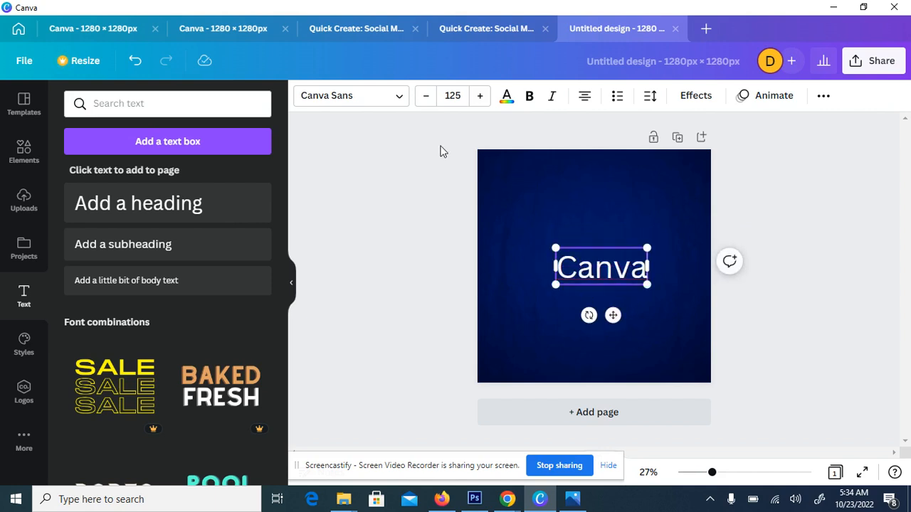
mouse_move(389, 152)
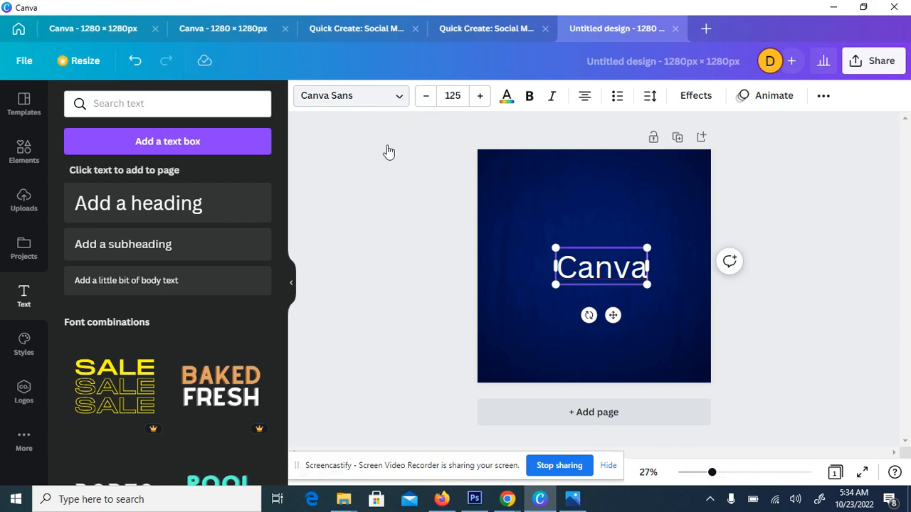
Change the 'Canva' text font to Nexa Script
left_click(350, 95)
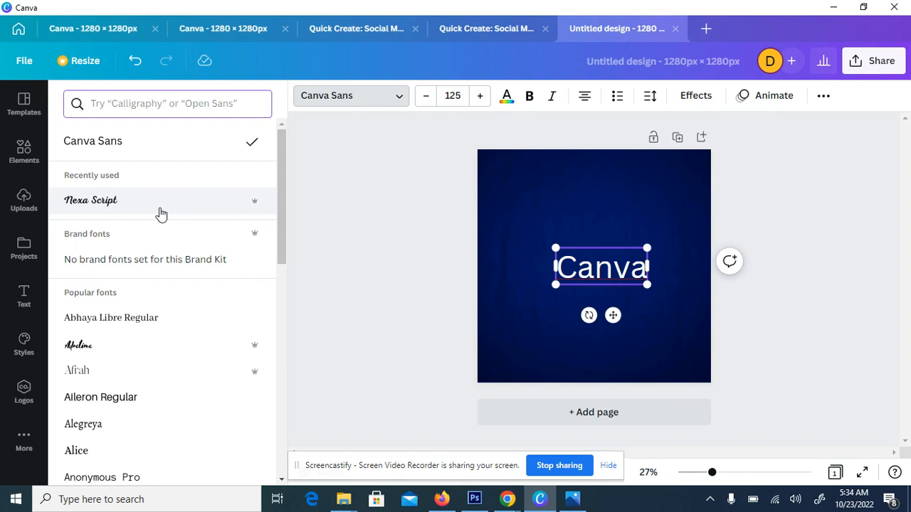
left_click(91, 200)
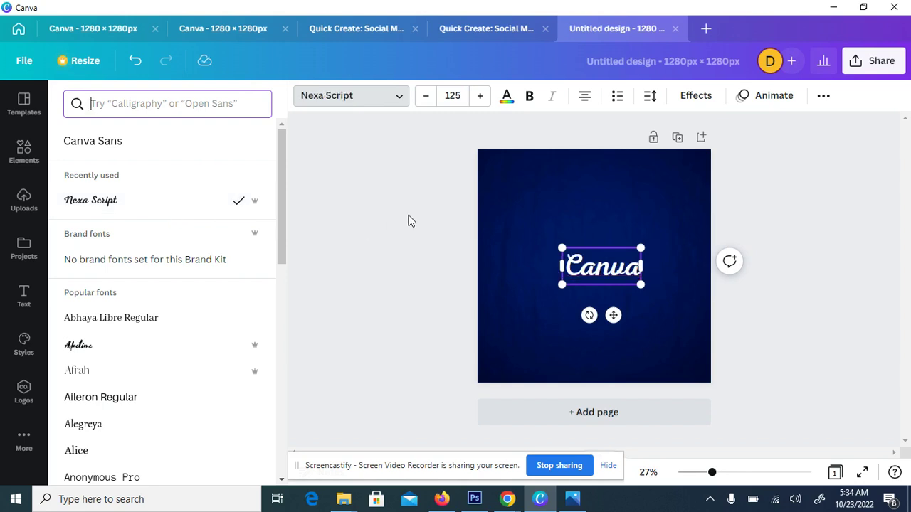
mouse_move(454, 195)
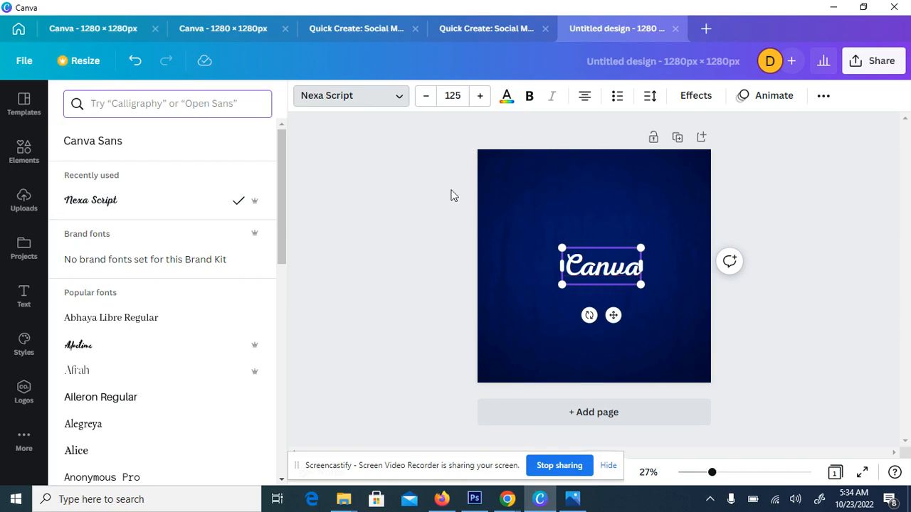
mouse_move(233, 208)
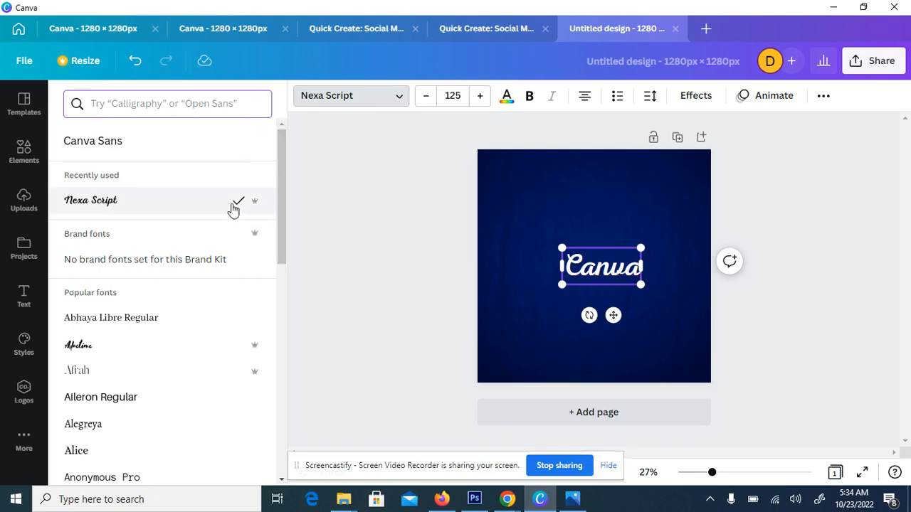
mouse_move(254, 205)
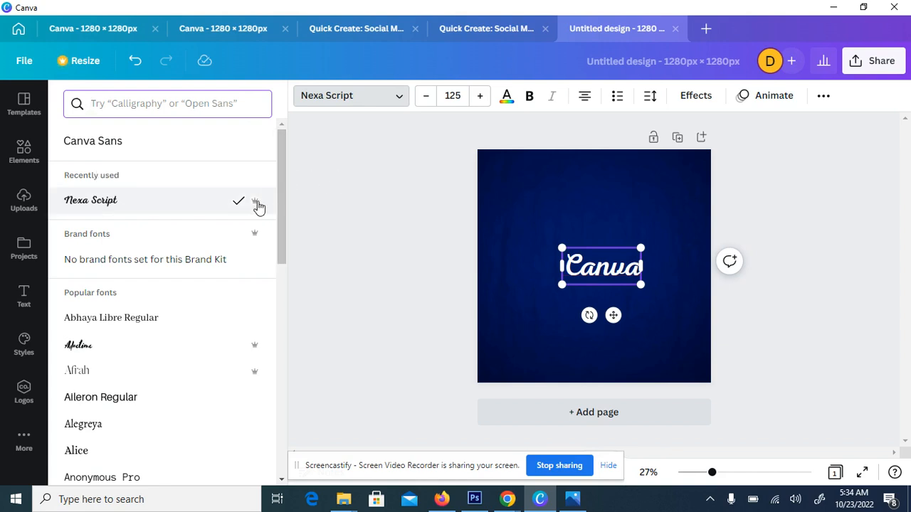
mouse_move(257, 205)
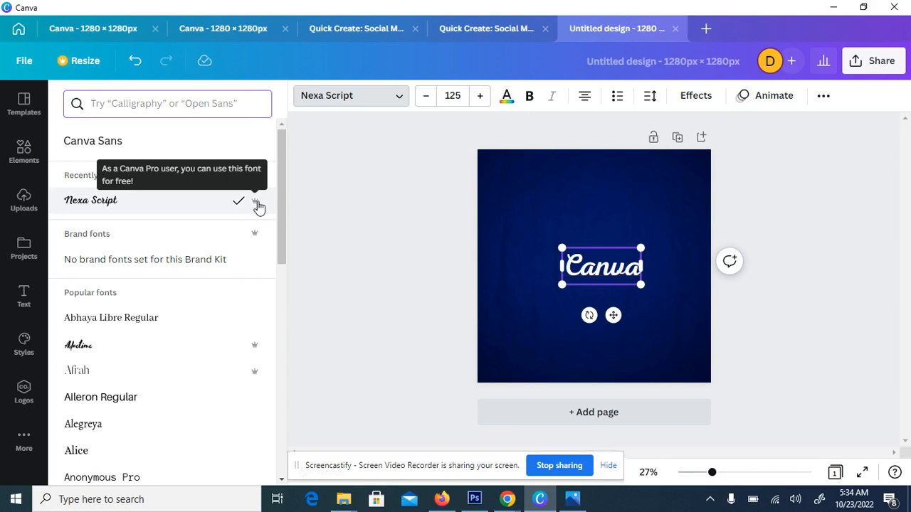
left_click(23, 297)
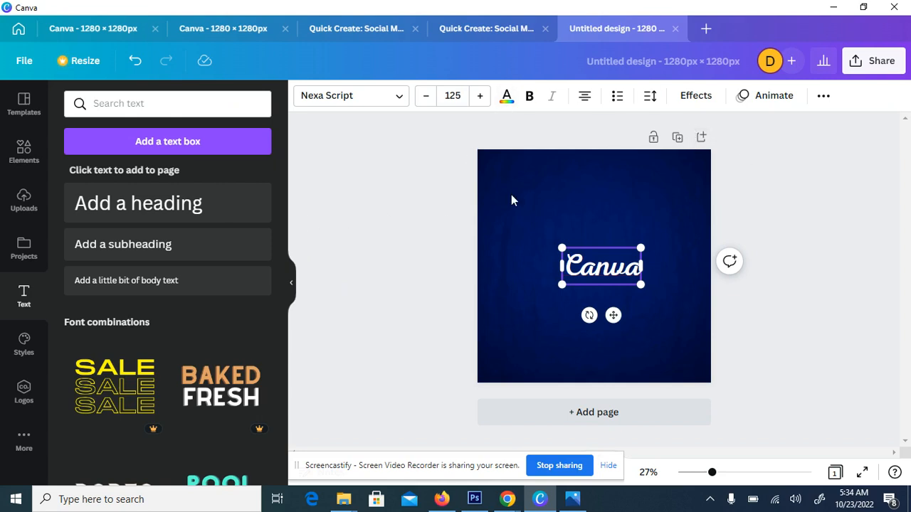
Apply a black Shadow effect with offset 100 and blur about 83
left_click(695, 96)
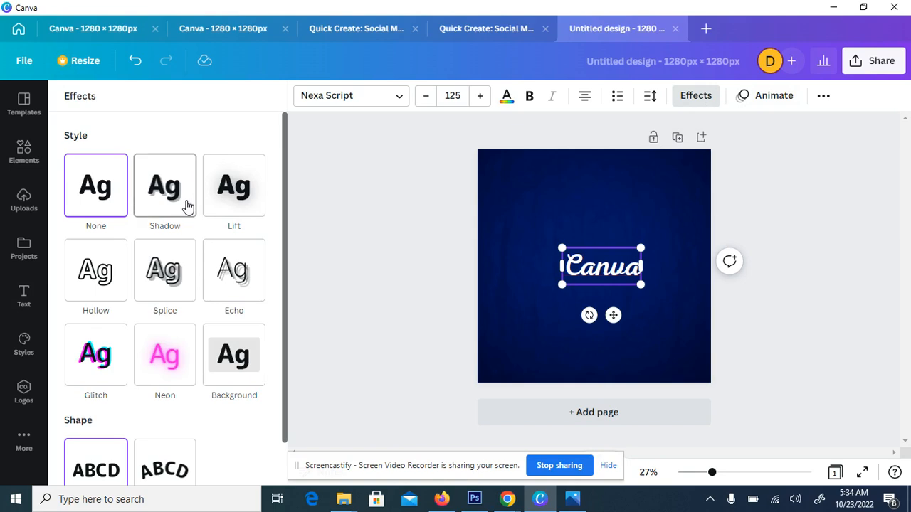
left_click(164, 185)
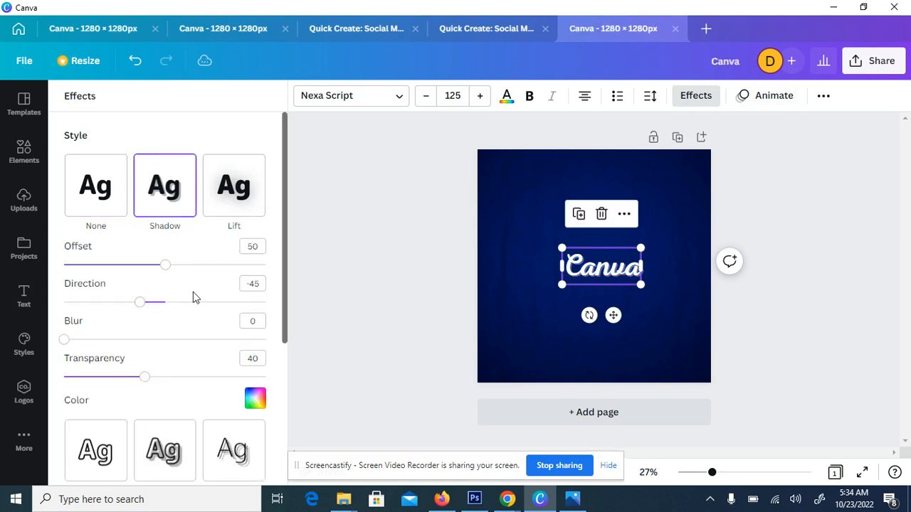
mouse_move(385, 248)
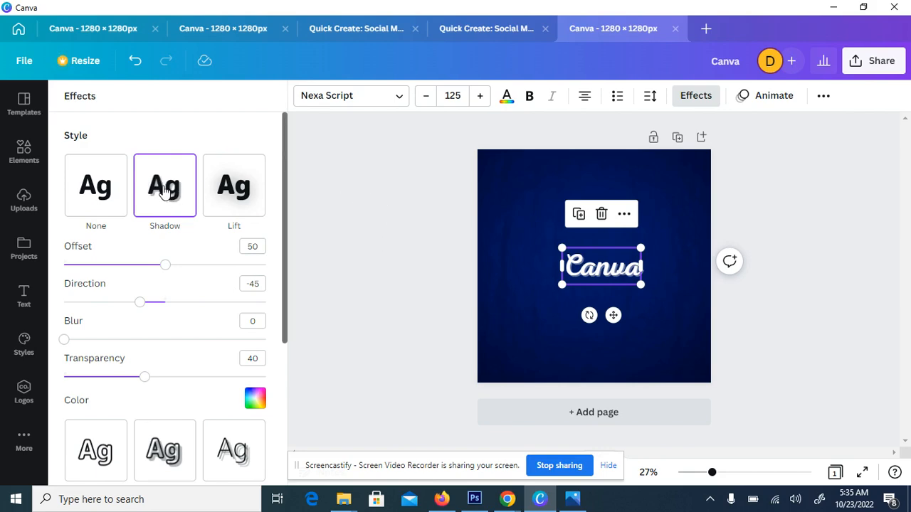
mouse_move(155, 198)
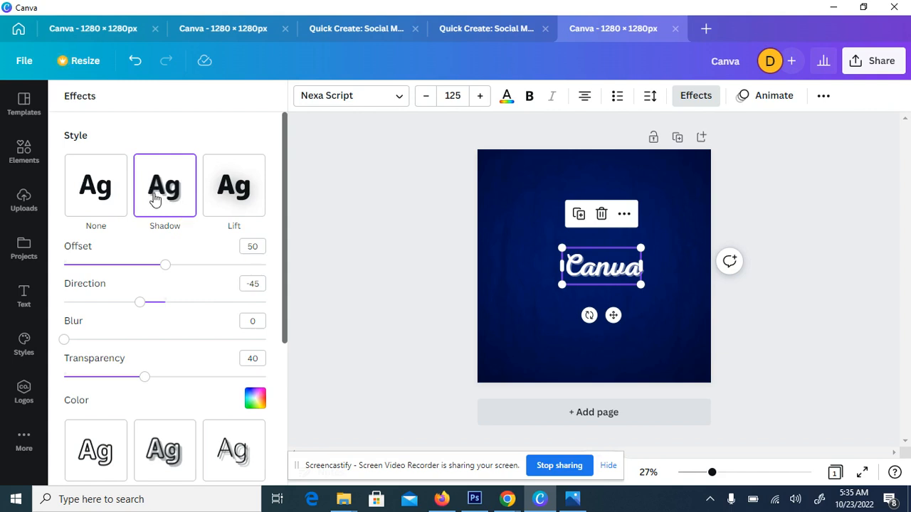
mouse_move(152, 188)
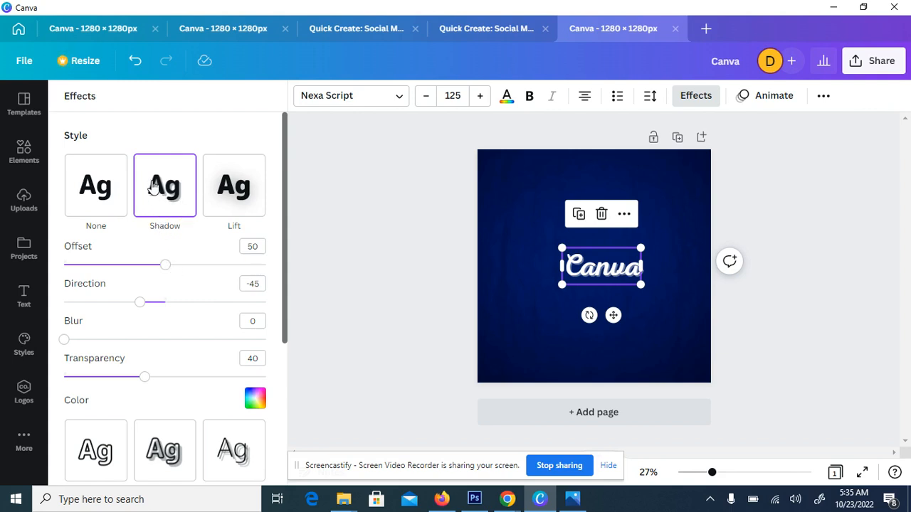
mouse_move(207, 267)
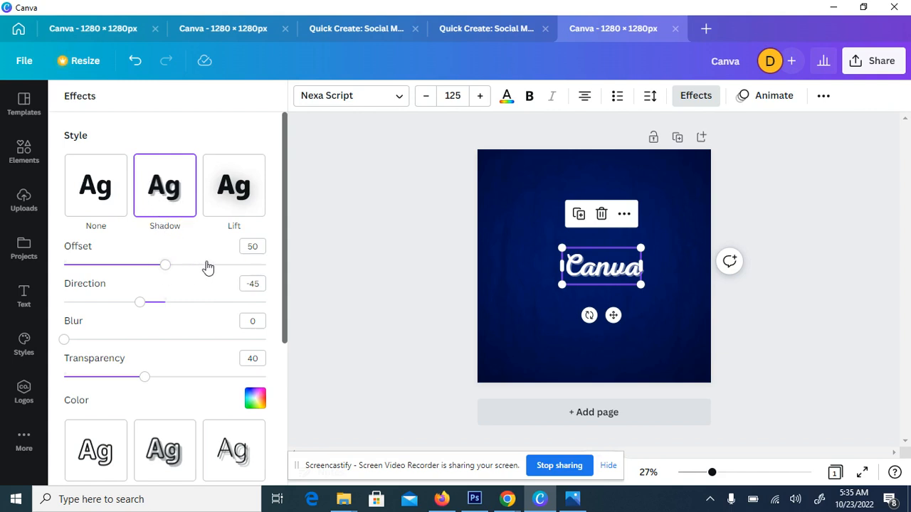
left_click_drag(165, 265, 266, 265)
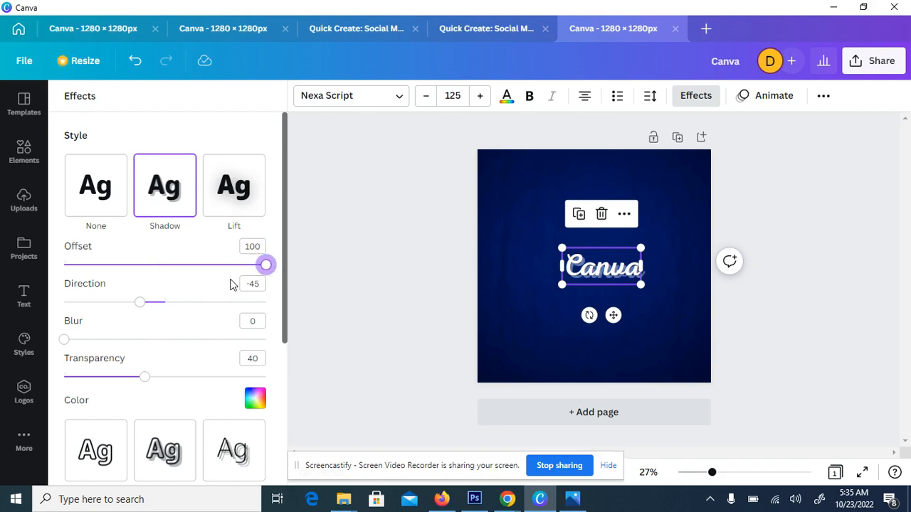
mouse_move(126, 328)
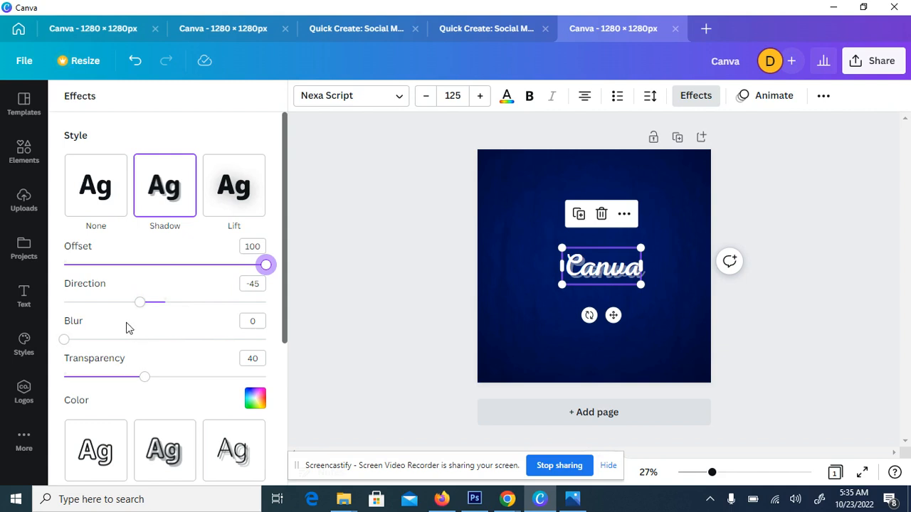
left_click_drag(64, 339, 250, 339)
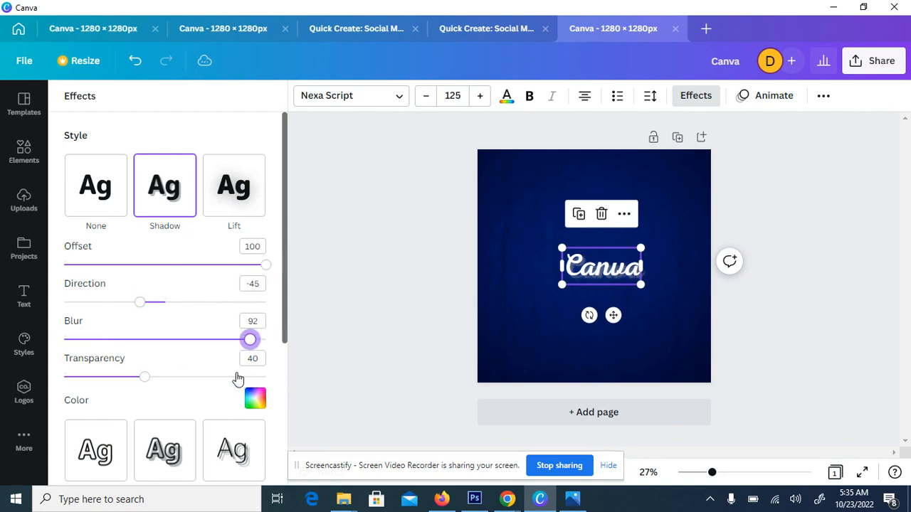
left_click_drag(250, 339, 226, 339)
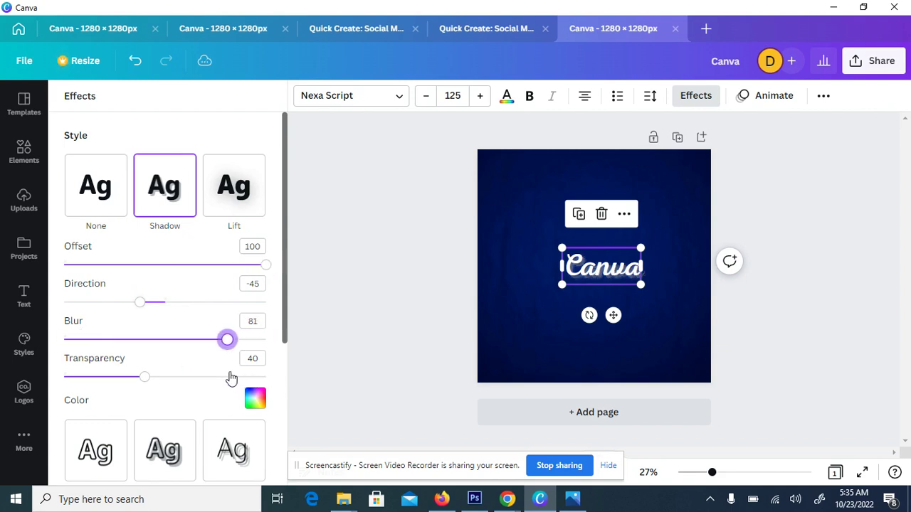
left_click_drag(227, 339, 229, 339)
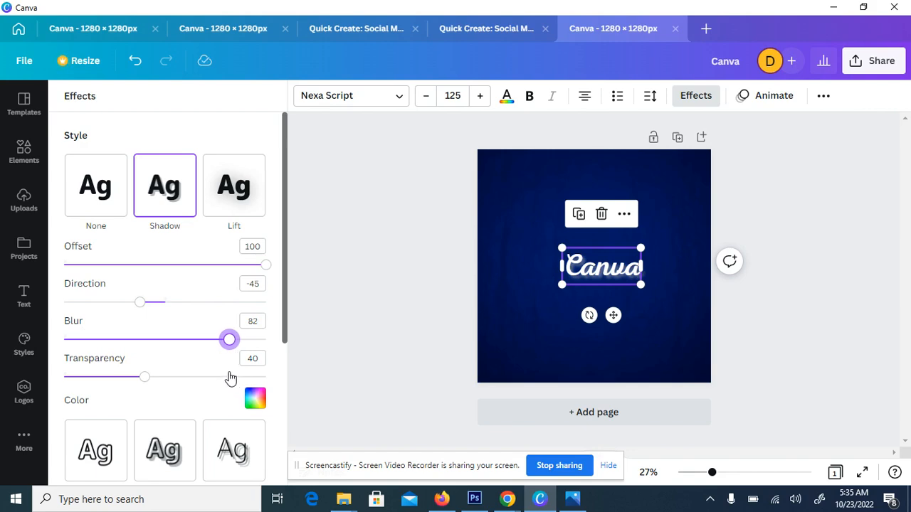
mouse_move(243, 326)
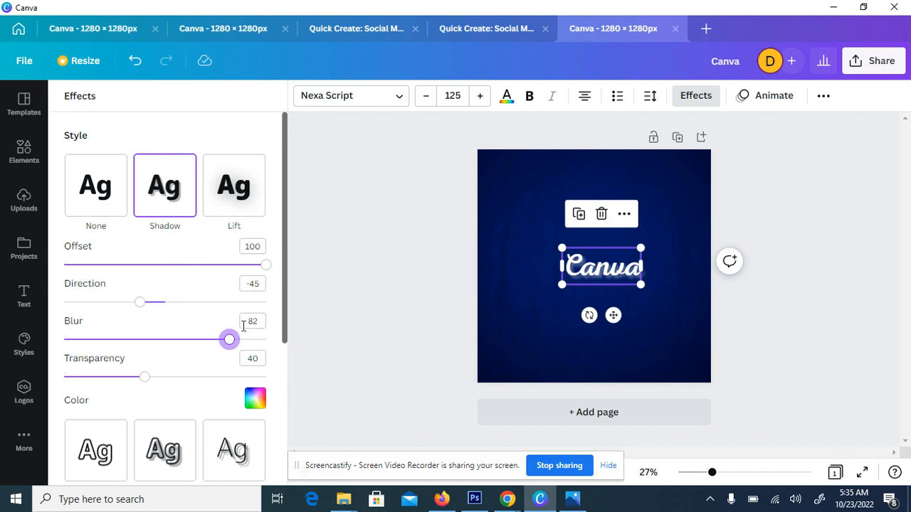
left_click_drag(229, 339, 241, 339)
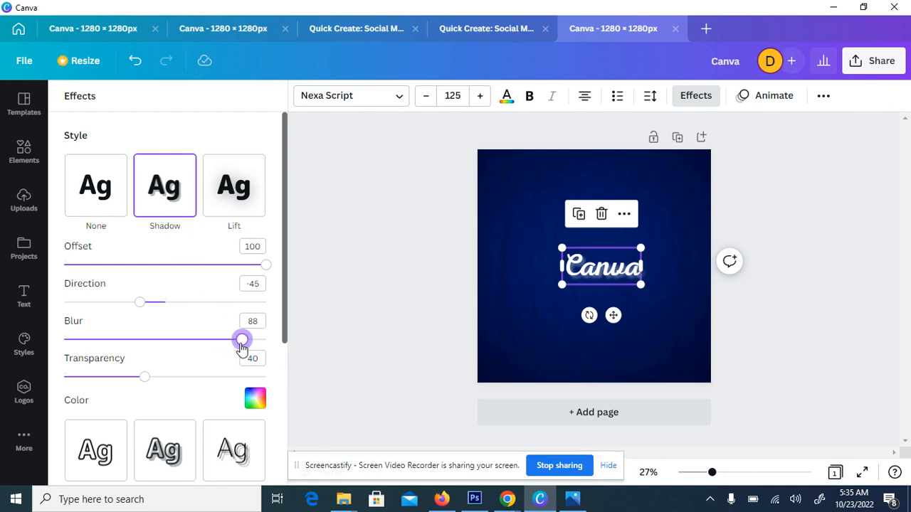
left_click_drag(242, 340, 231, 340)
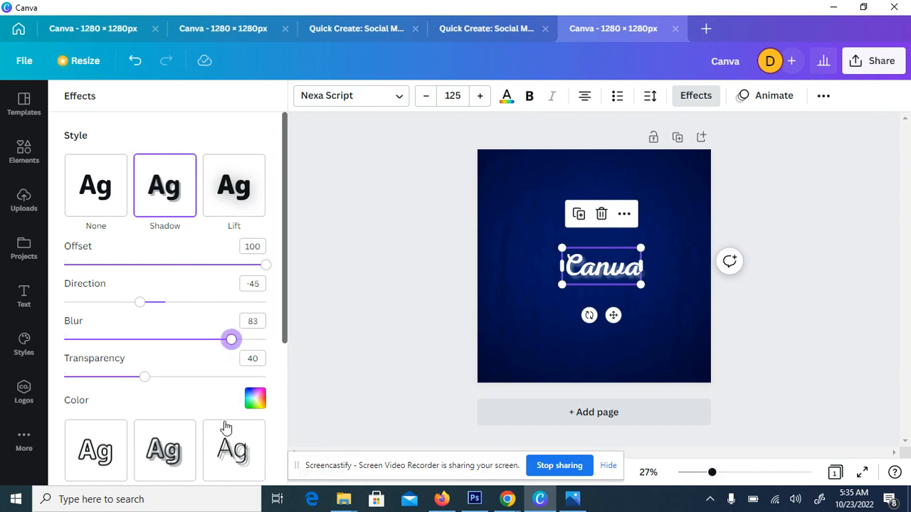
left_click(254, 398)
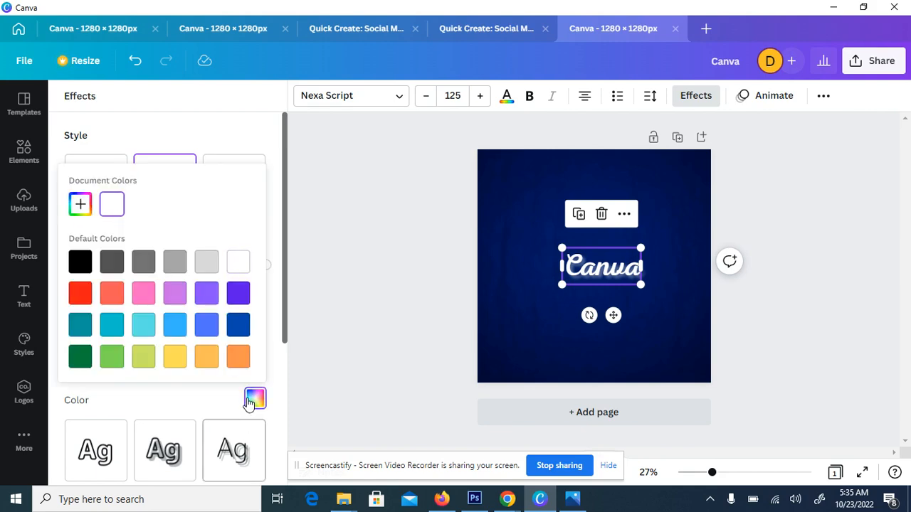
left_click(80, 261)
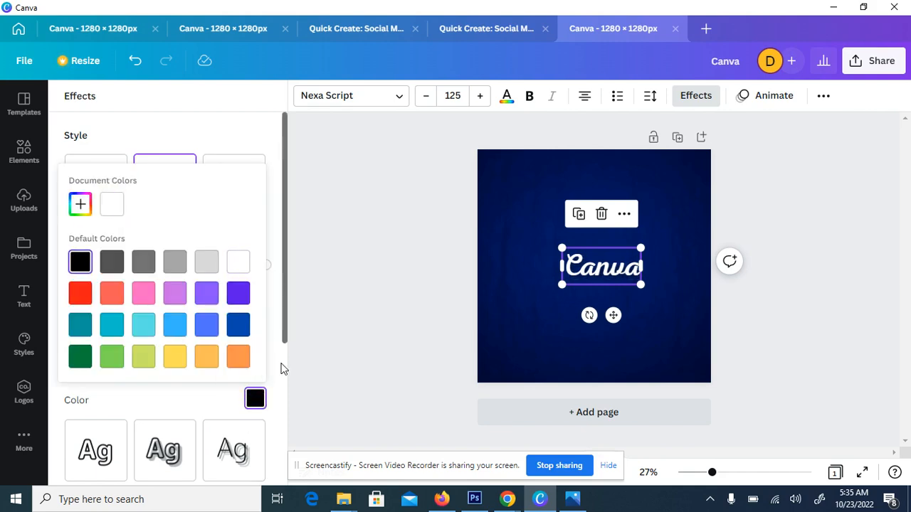
left_click(24, 298)
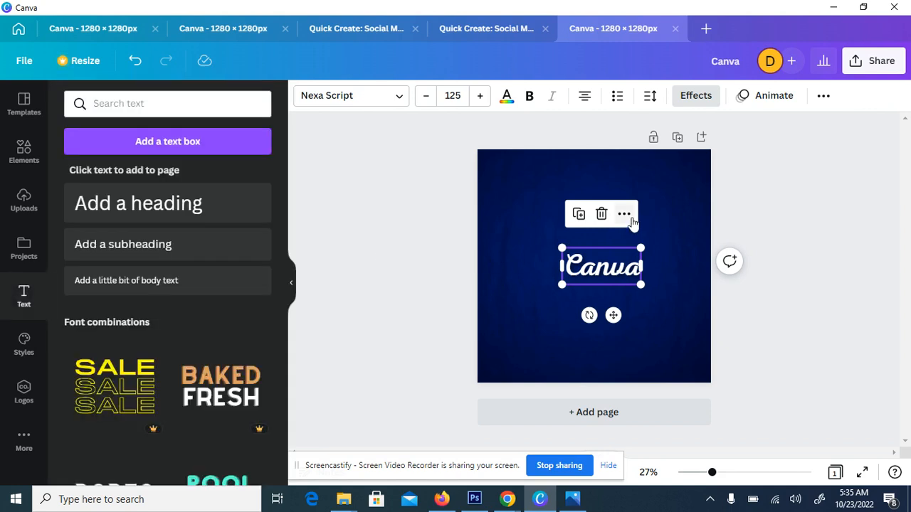
mouse_move(648, 289)
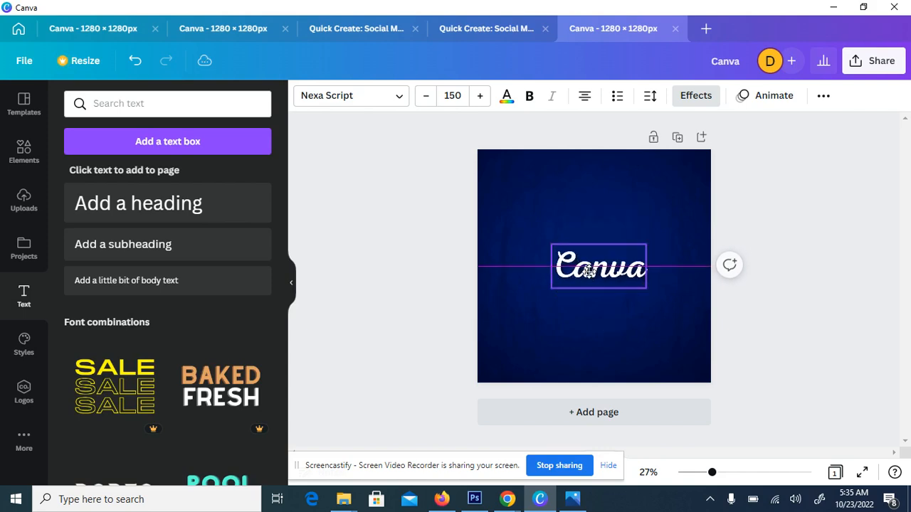
Duplicate the centred 'Canva' text and colour the copy orange
left_click(593, 268)
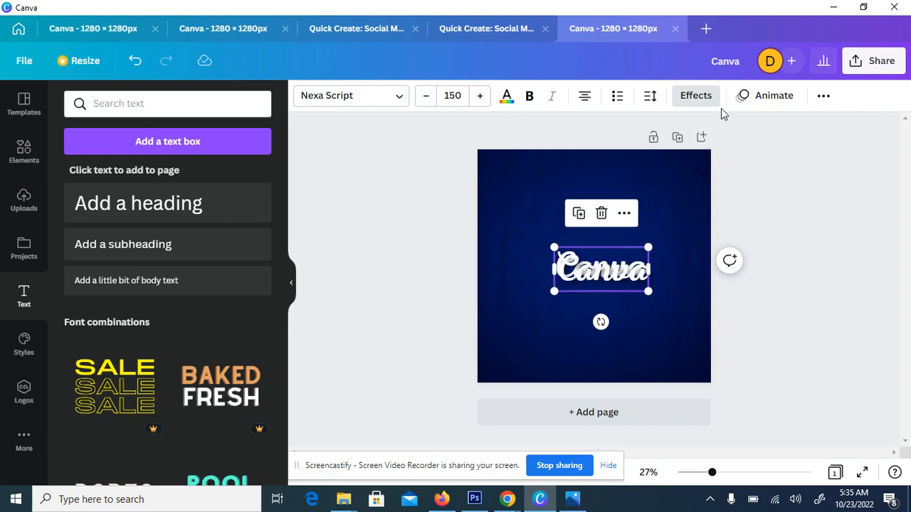
left_click(506, 96)
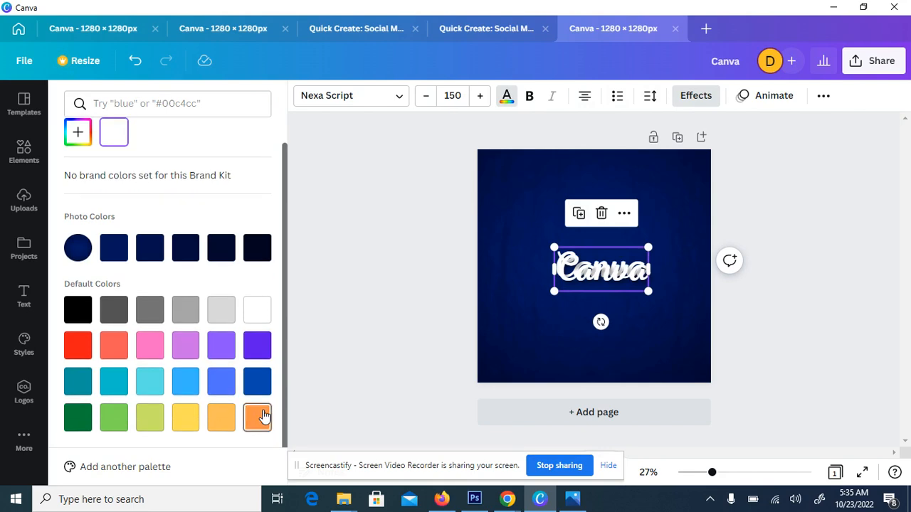
left_click(258, 417)
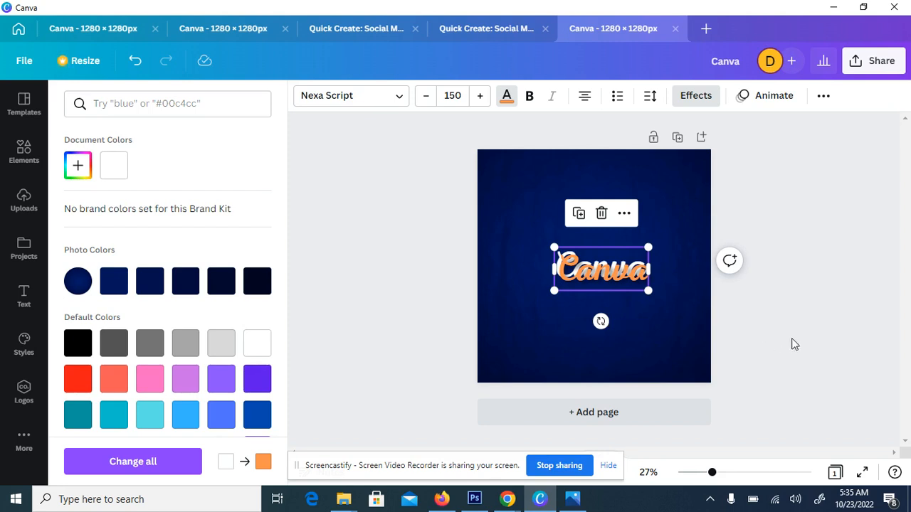
mouse_move(597, 285)
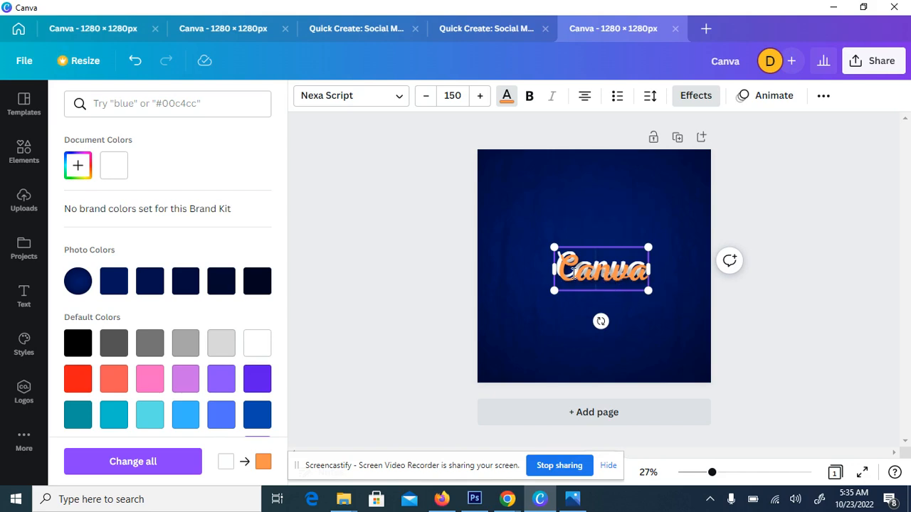
left_click(24, 297)
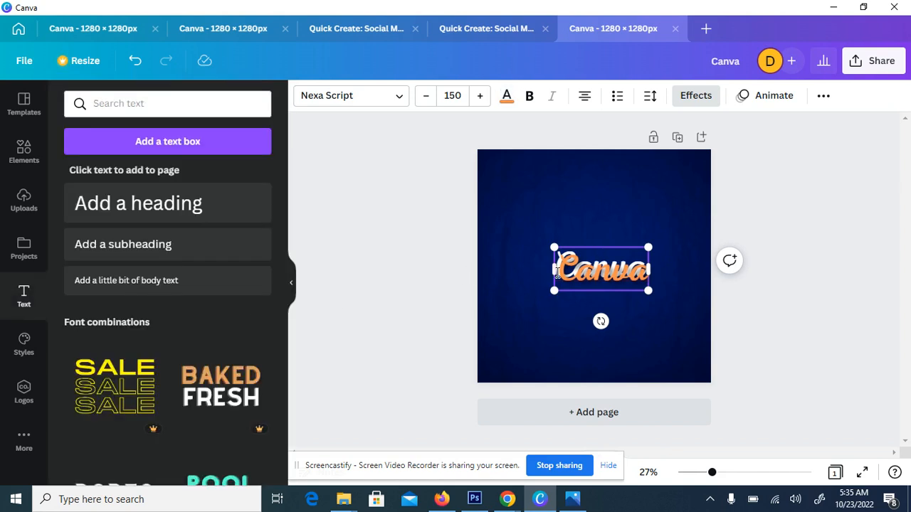
mouse_move(615, 284)
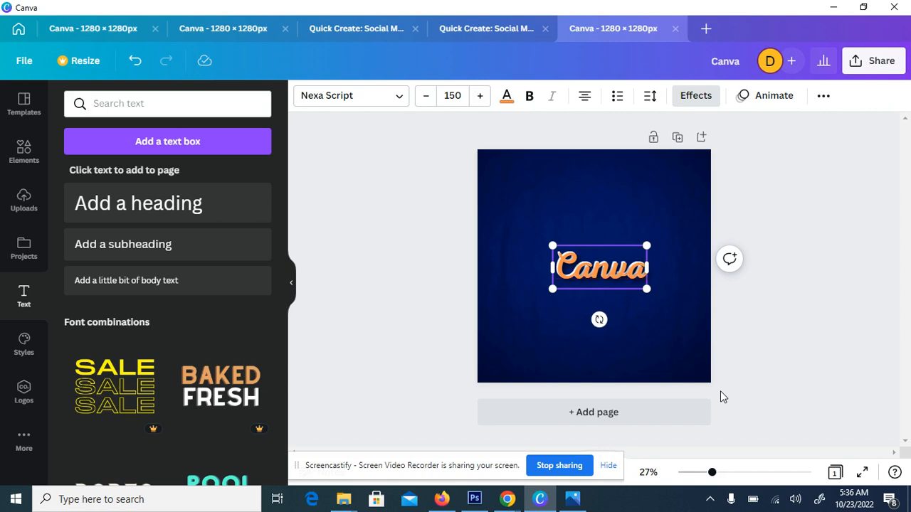
mouse_move(820, 121)
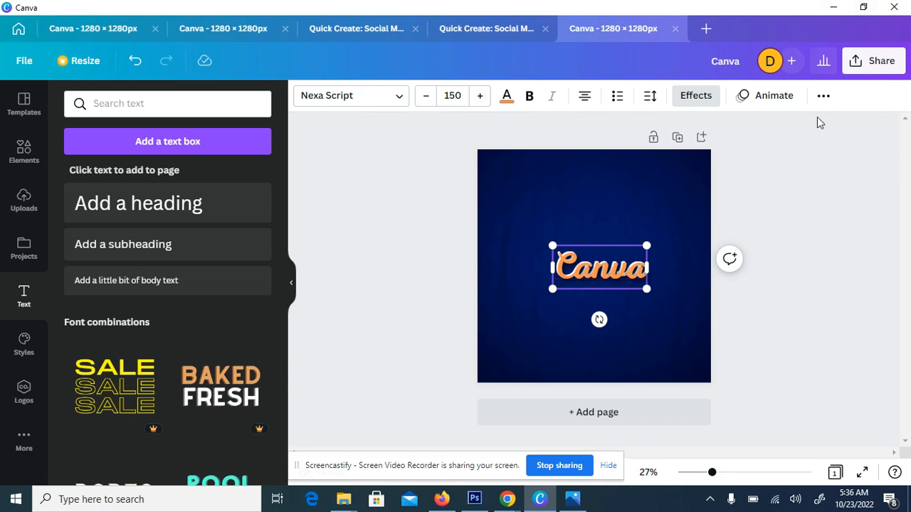
Move the orange copy one layer backward and reopen the Position options
left_click(824, 96)
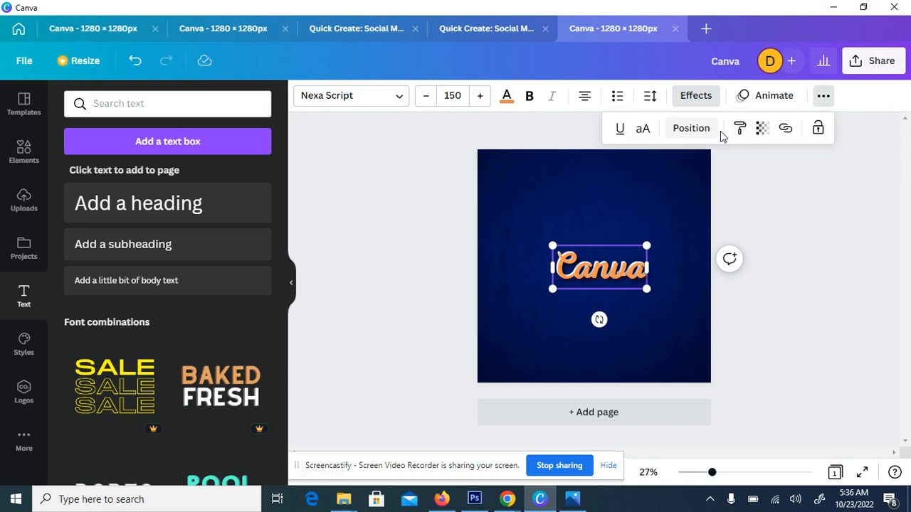
left_click(691, 128)
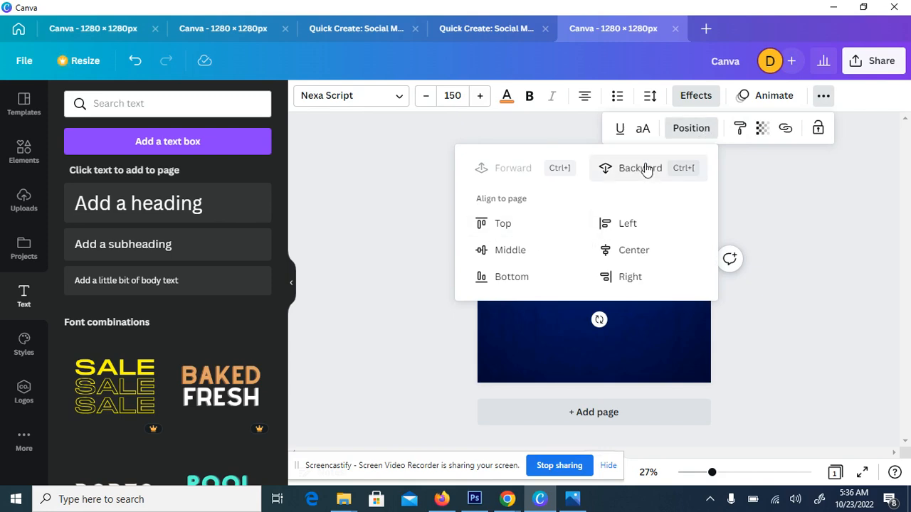
left_click(640, 168)
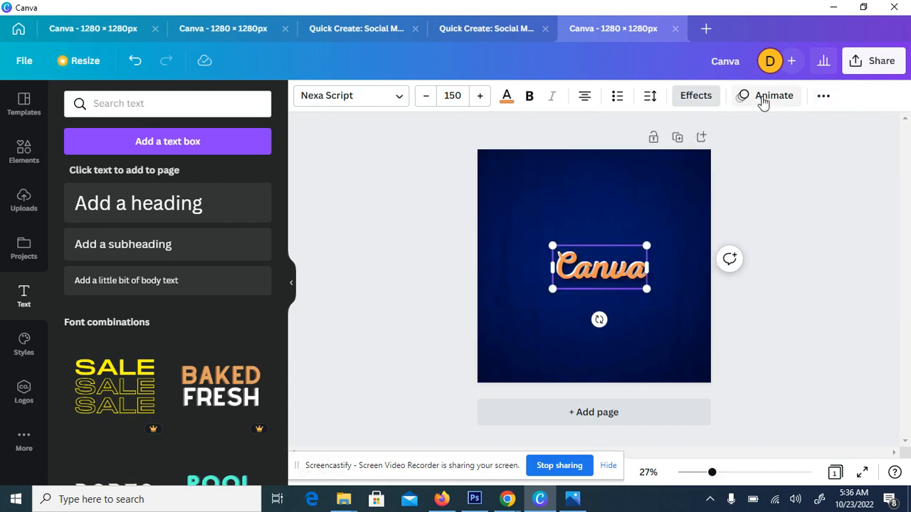
left_click(823, 95)
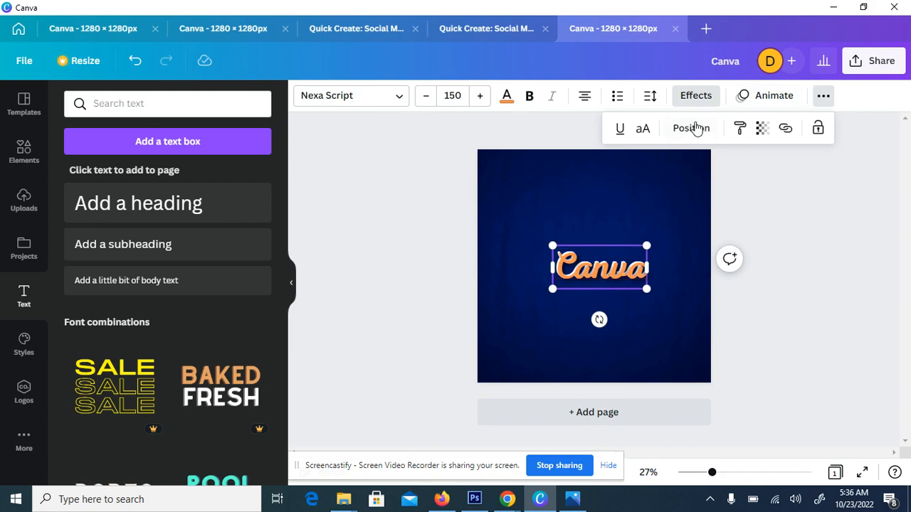
left_click(691, 129)
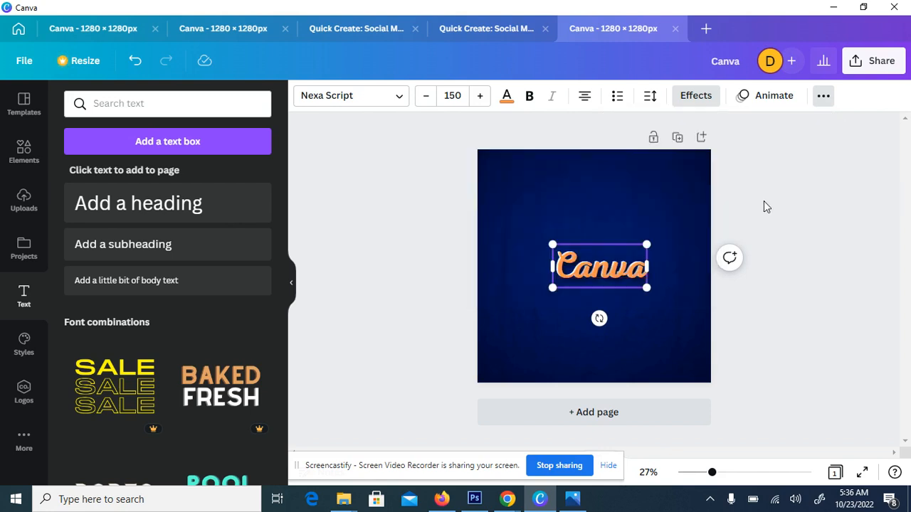
mouse_move(630, 290)
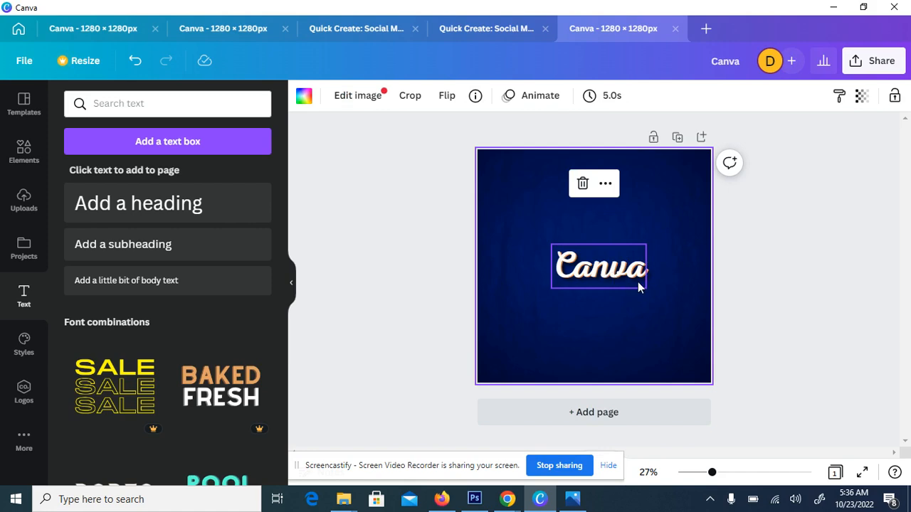
left_click(721, 342)
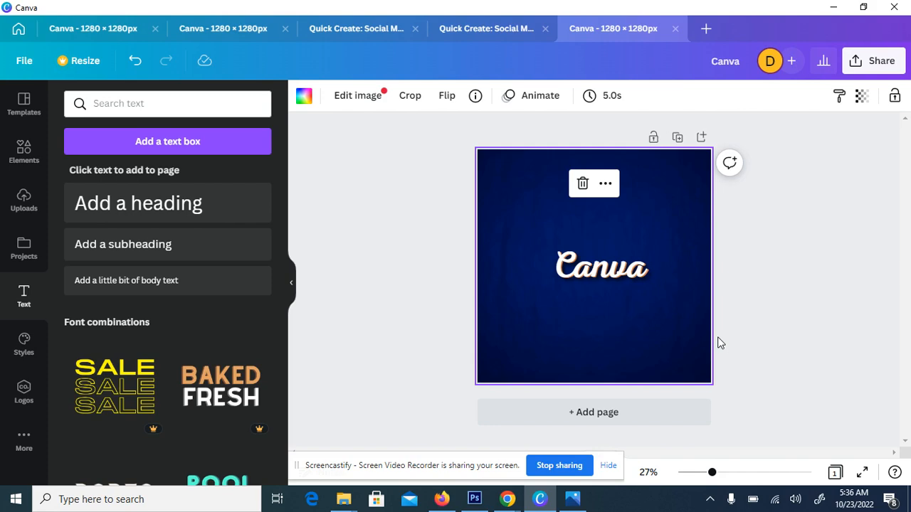
mouse_move(627, 281)
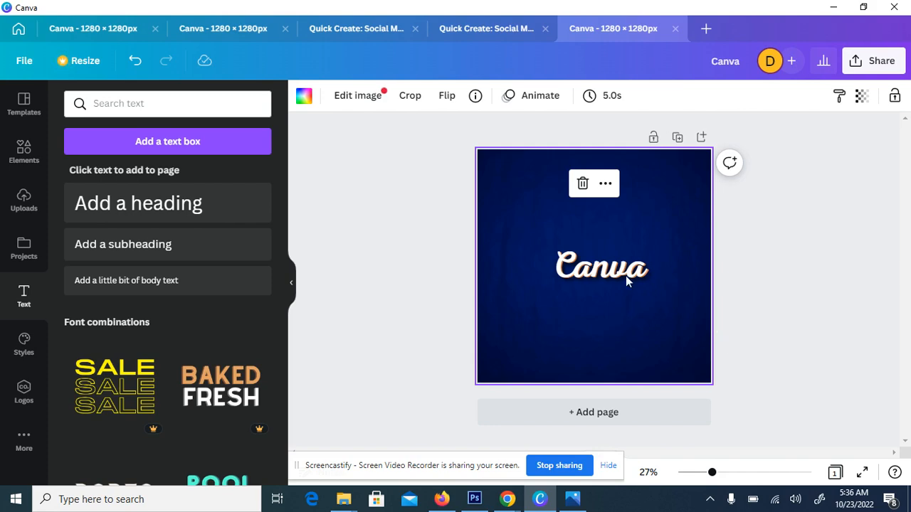
left_click(603, 267)
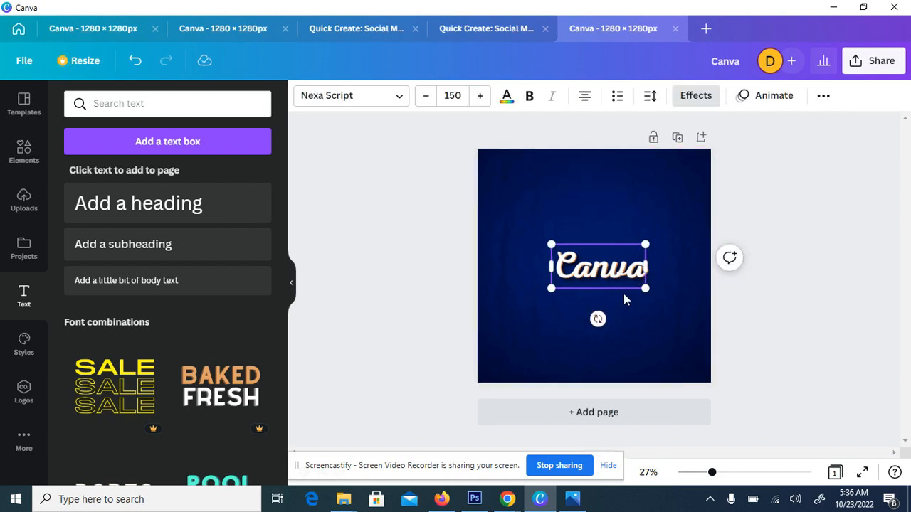
mouse_move(603, 292)
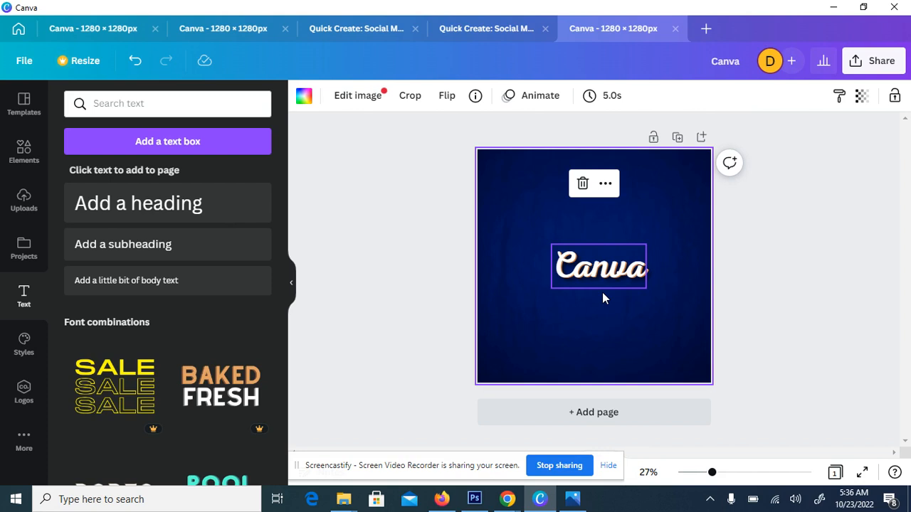
mouse_move(591, 275)
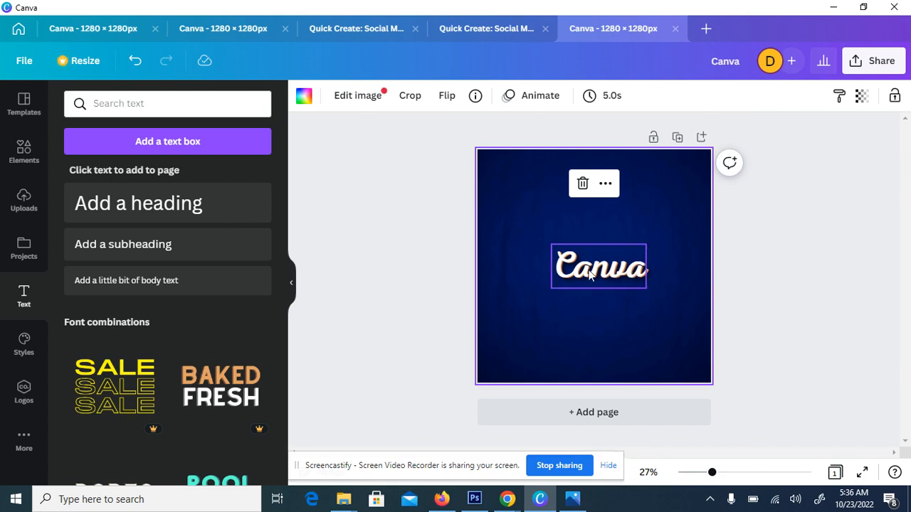
mouse_move(602, 285)
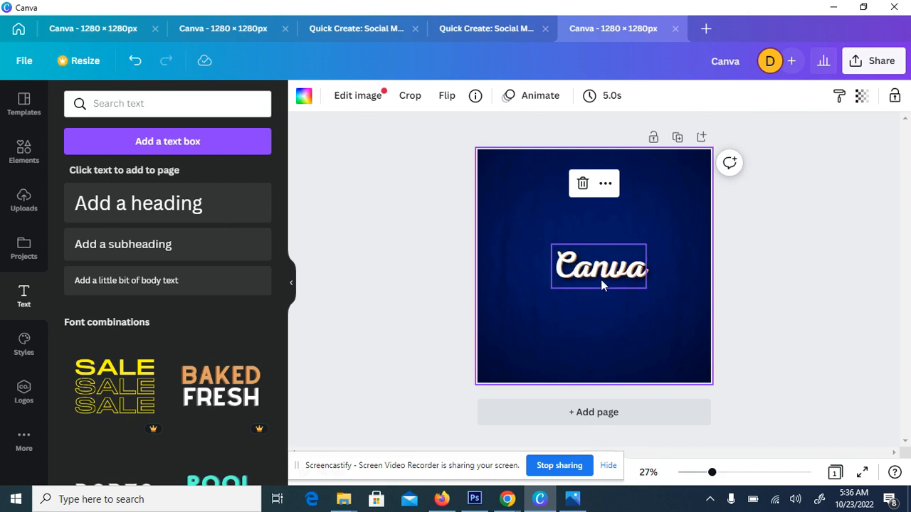
left_click(600, 268)
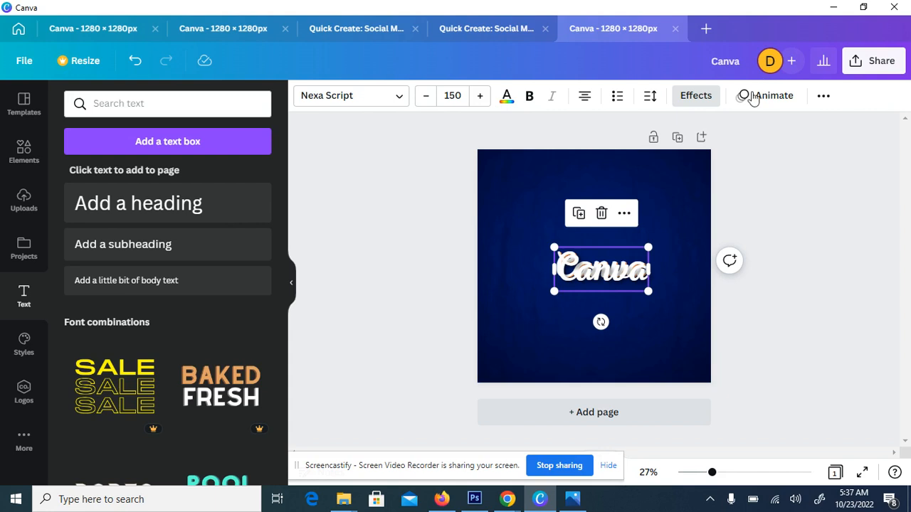
Change the copied text colour to yellow
left_click(506, 96)
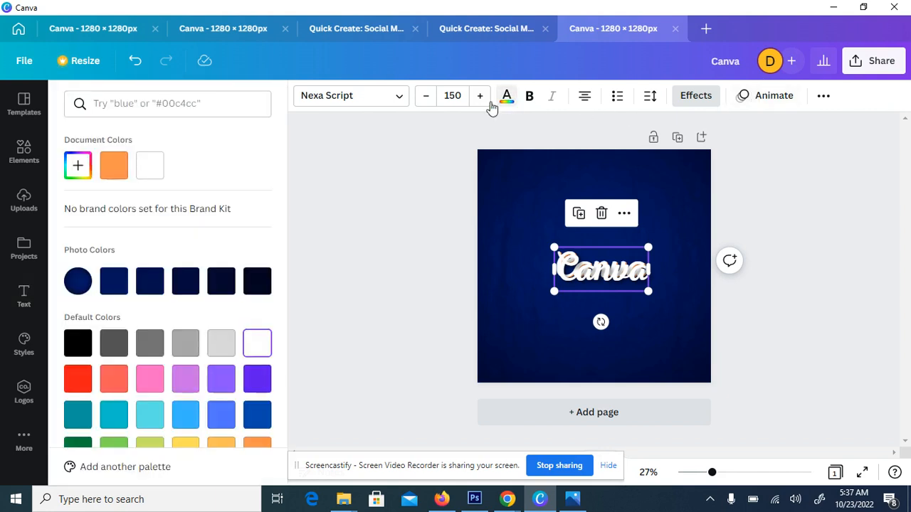
scroll("down", 3)
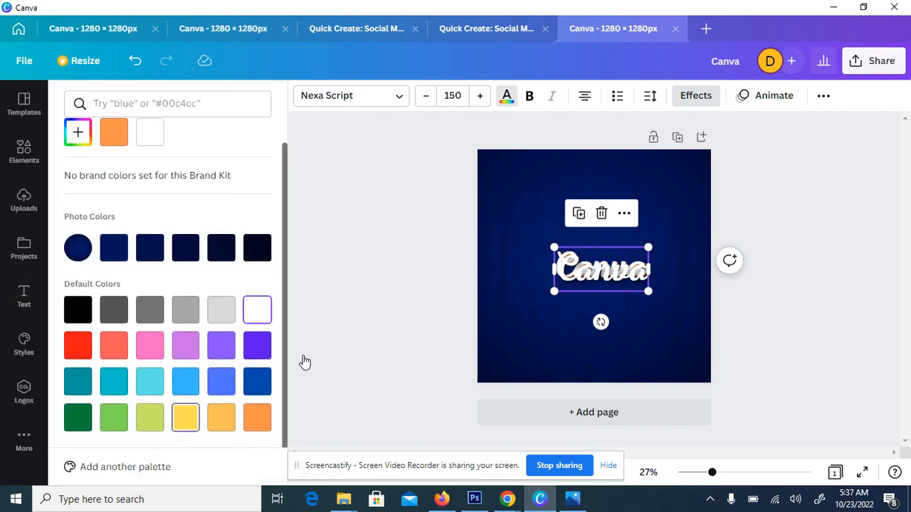
left_click(185, 417)
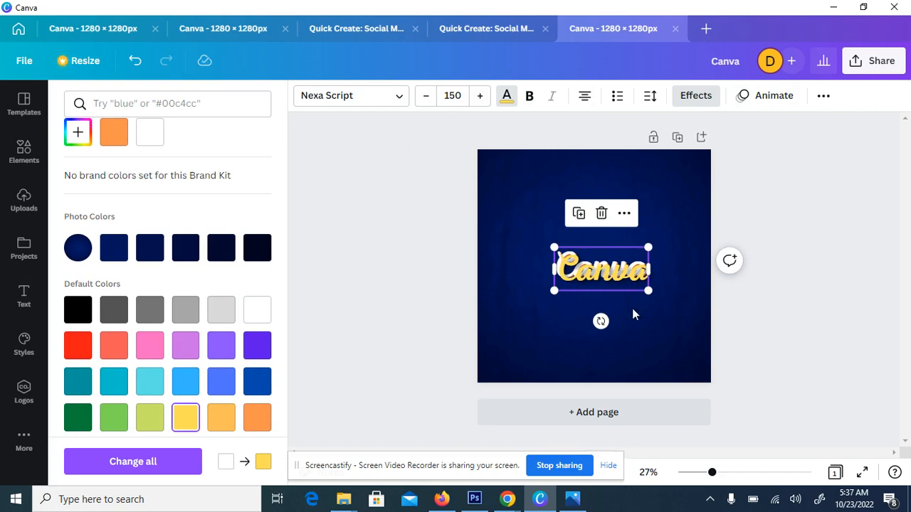
mouse_move(294, 312)
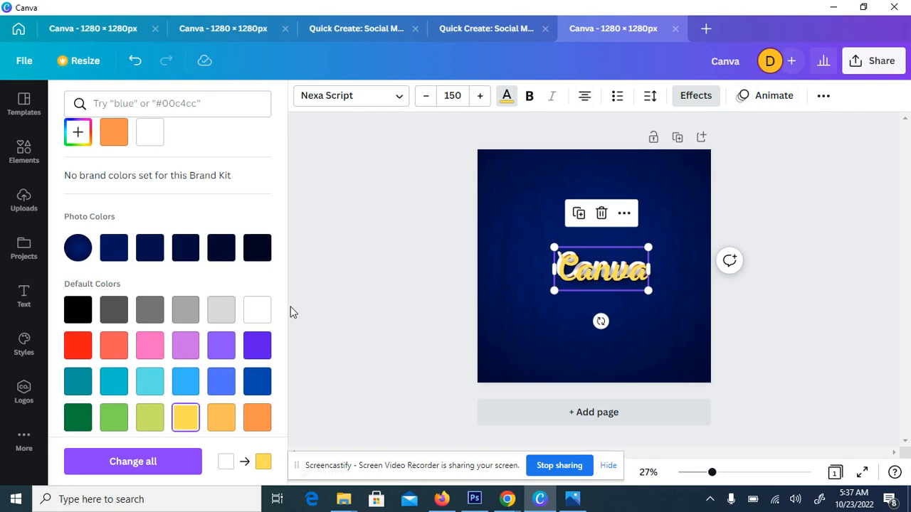
left_click(23, 296)
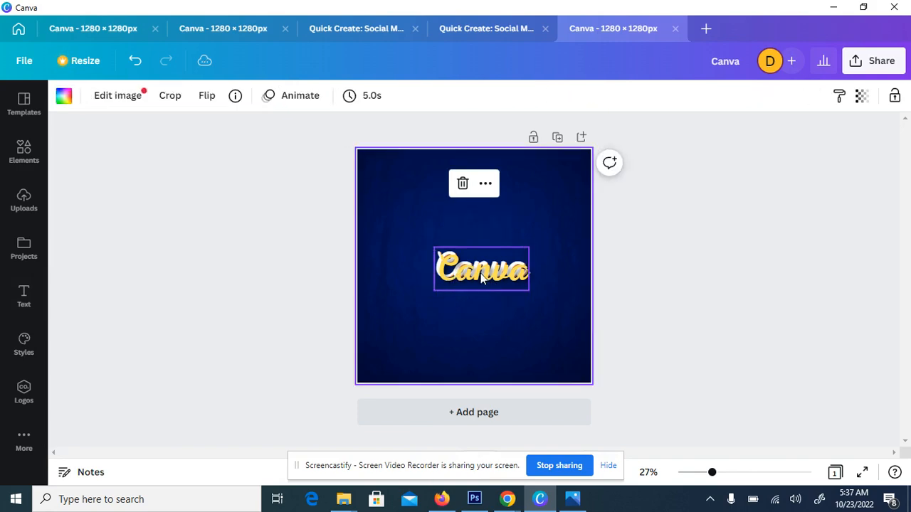
Select the white 'Canva' text layer above the yellow copy
left_click(480, 272)
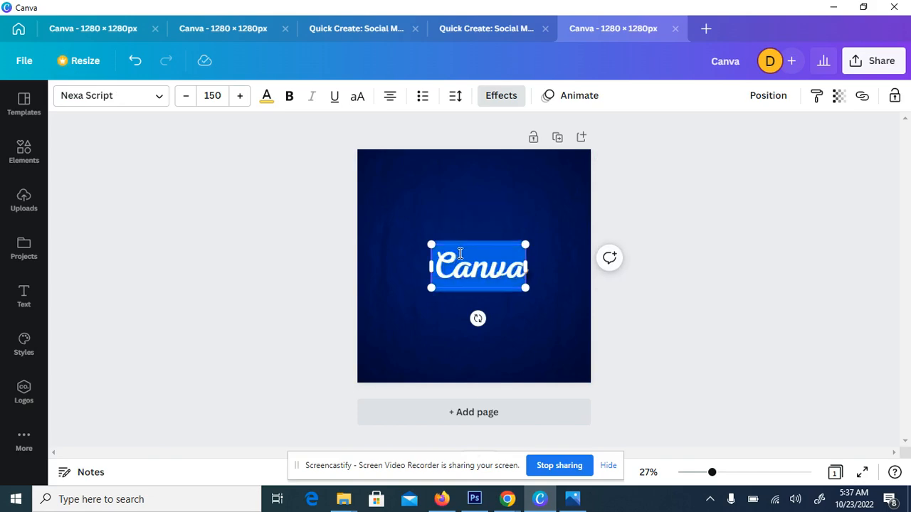
left_click(473, 268)
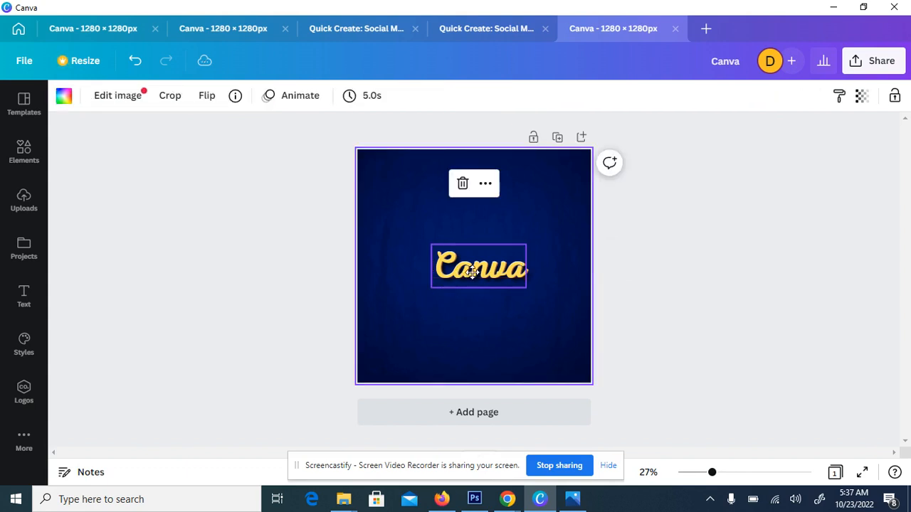
double_click(479, 266)
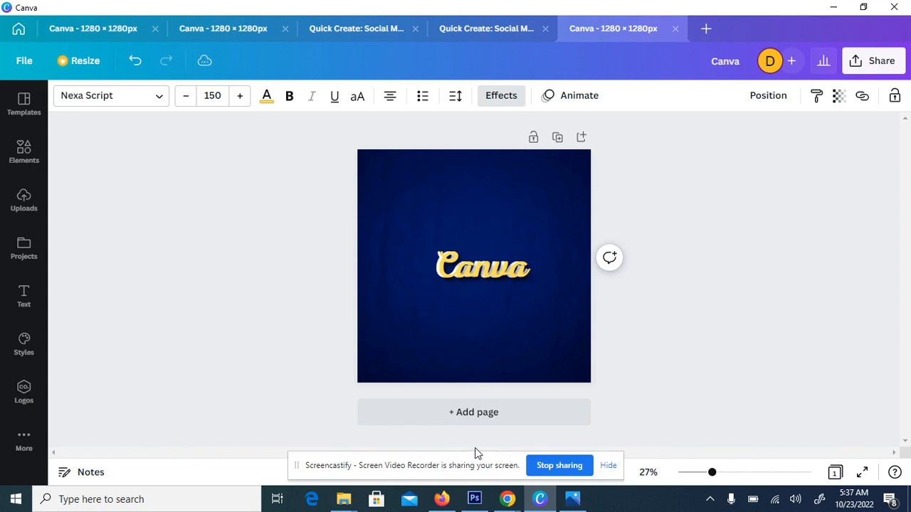
Select the 'Canva' text and show its Position layering options
left_click(481, 267)
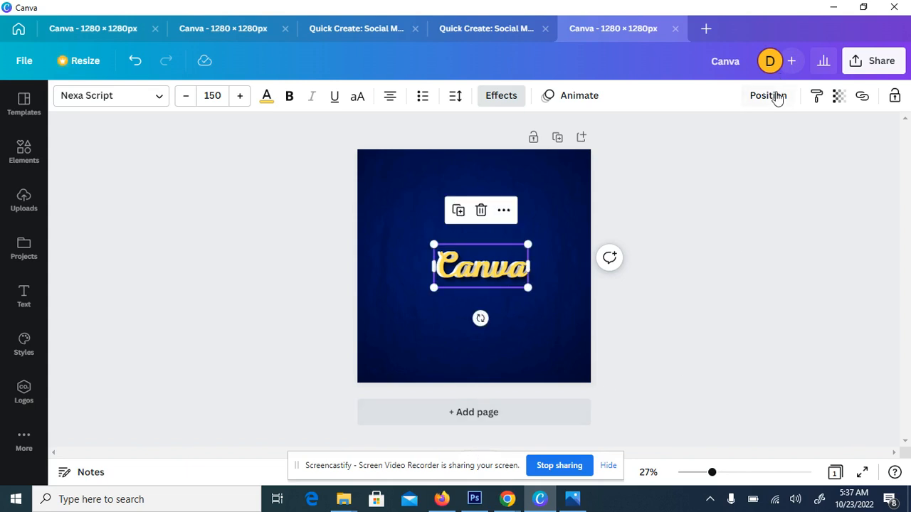
left_click(768, 95)
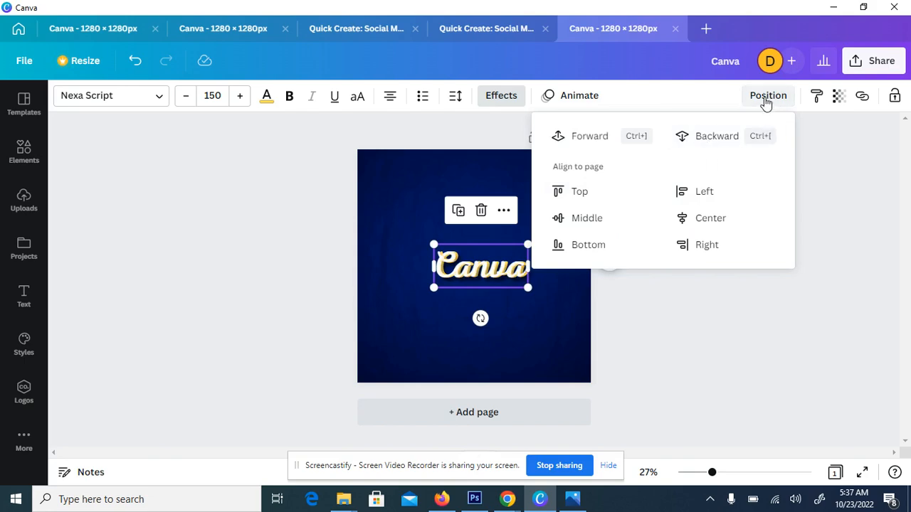
mouse_move(543, 317)
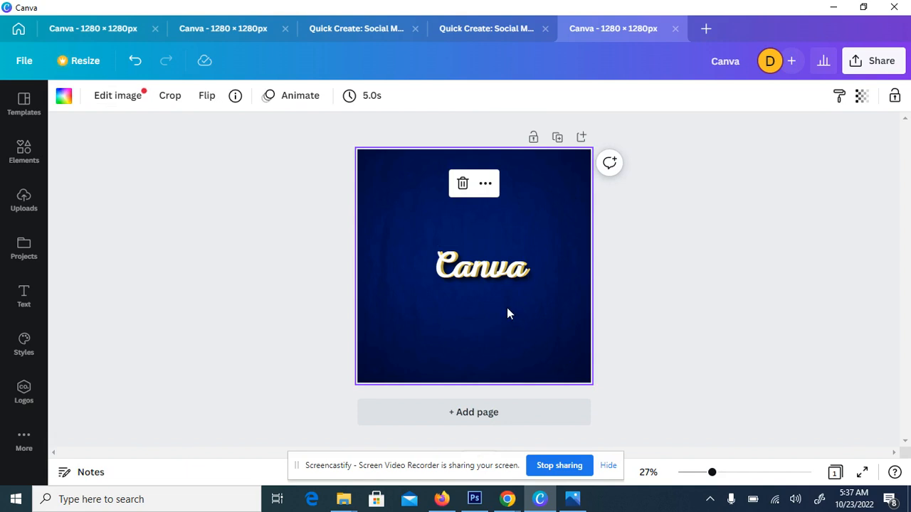
left_click(482, 267)
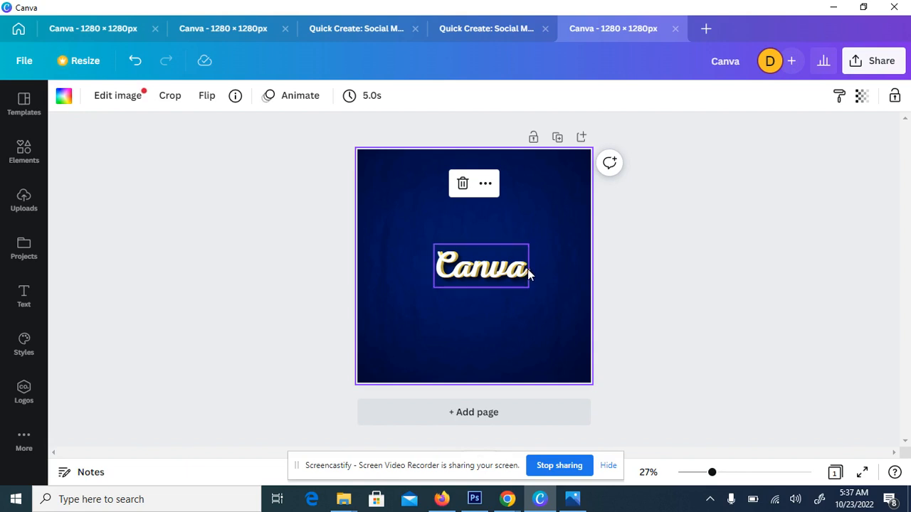
left_click(480, 266)
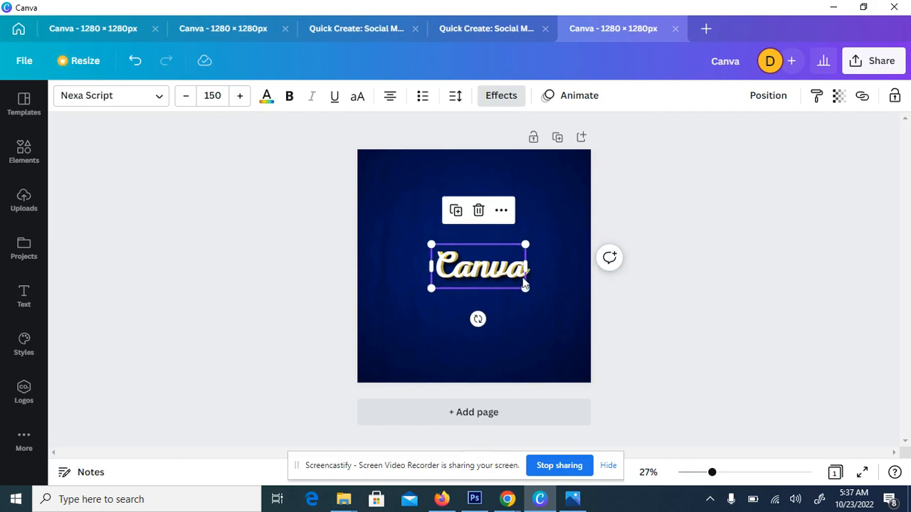
left_click(609, 258)
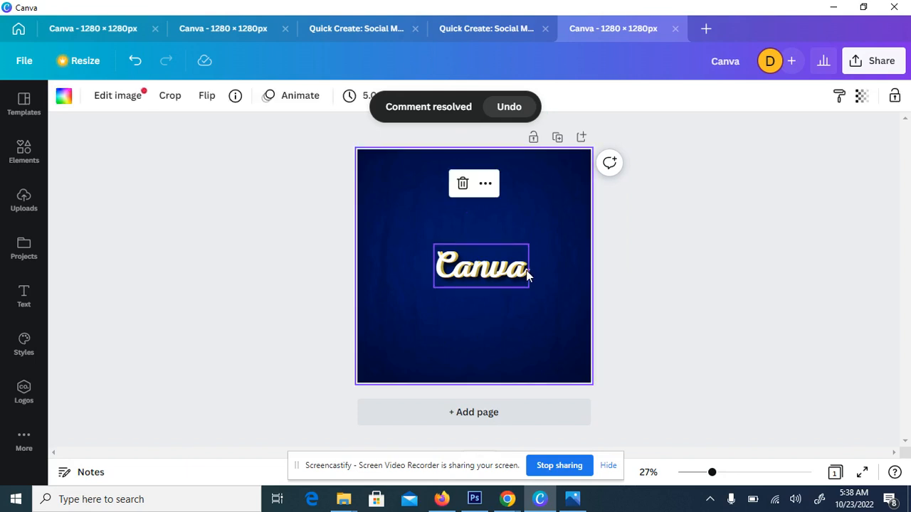
left_click(482, 268)
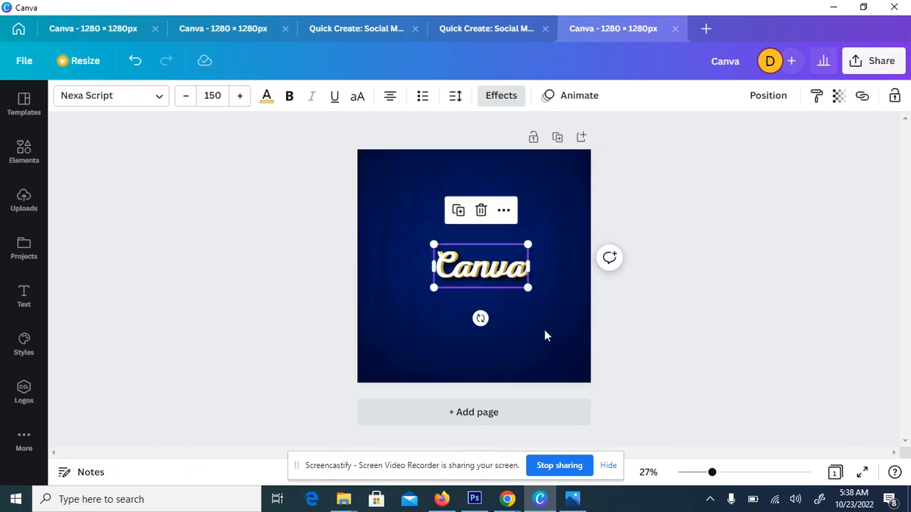
left_click(750, 405)
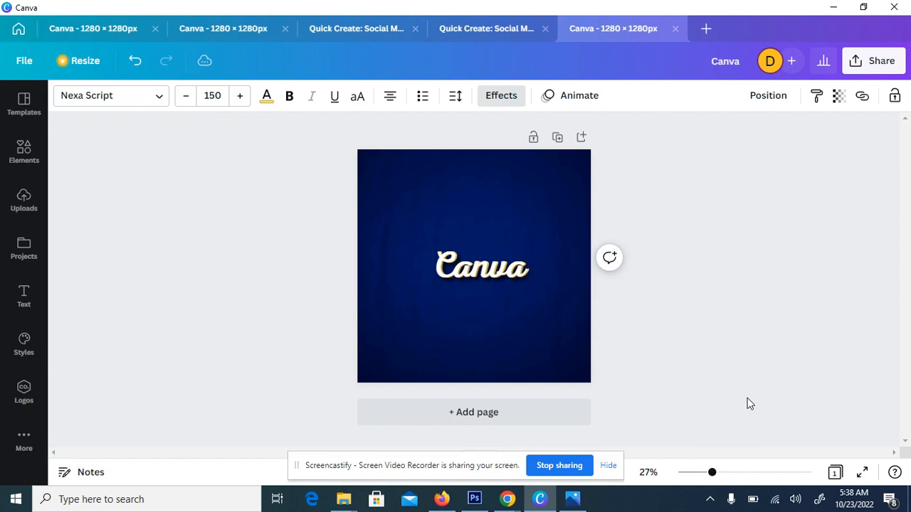
left_click(479, 267)
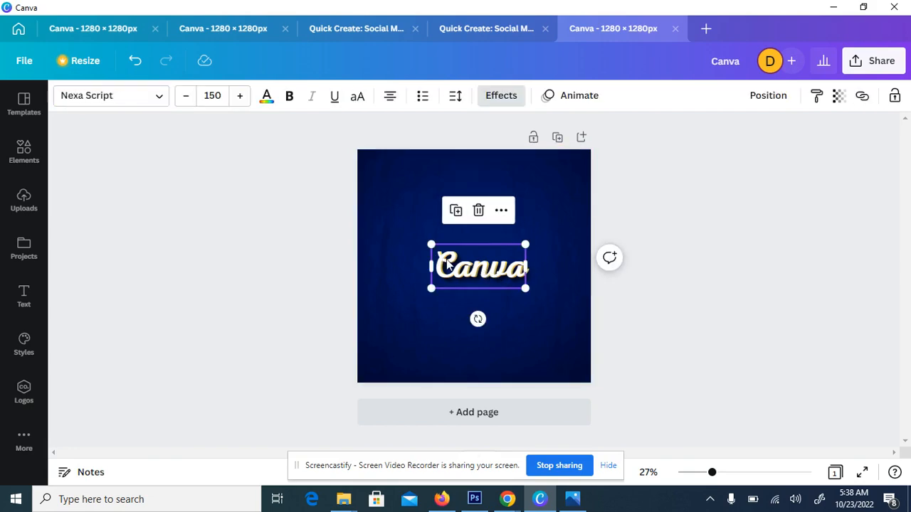
mouse_move(569, 374)
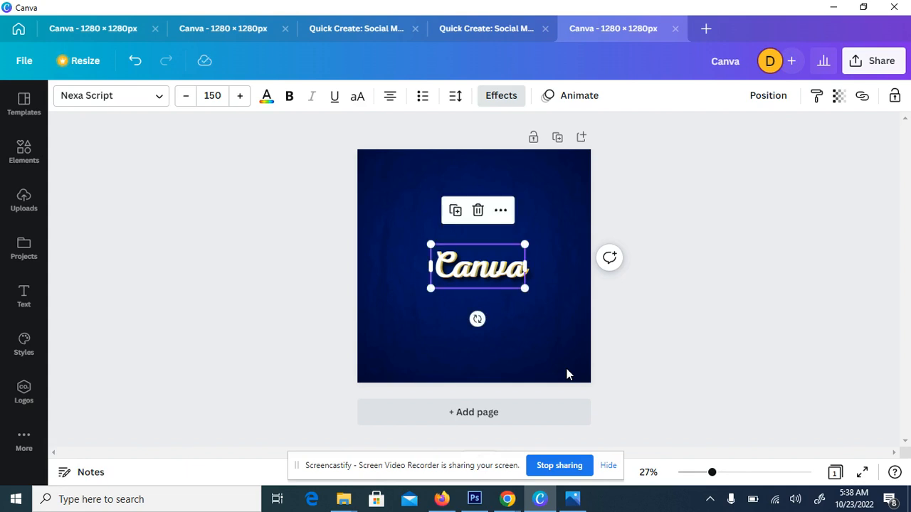
Zoom in and out on the Canva lettering, settling around 118% to inspect the yellow edge
left_click_drag(712, 472, 740, 471)
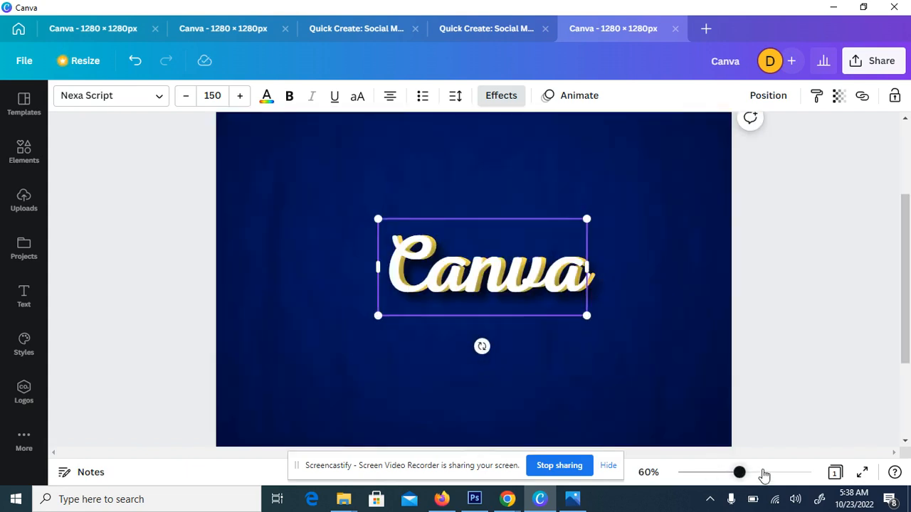
left_click_drag(740, 472, 717, 471)
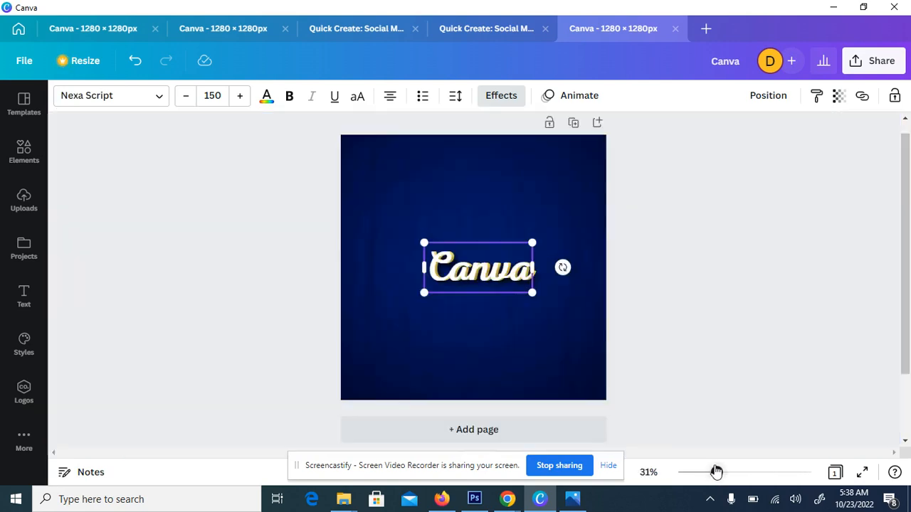
left_click_drag(716, 472, 809, 472)
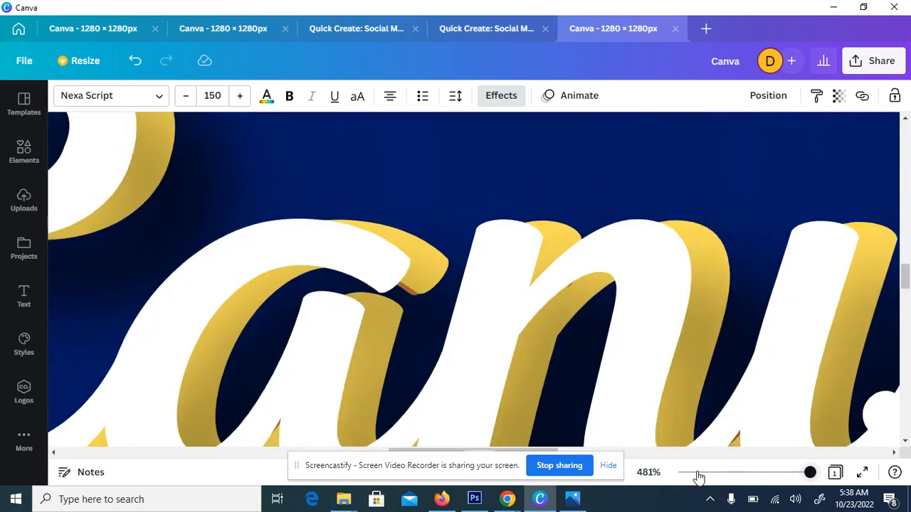
left_click_drag(810, 472, 732, 472)
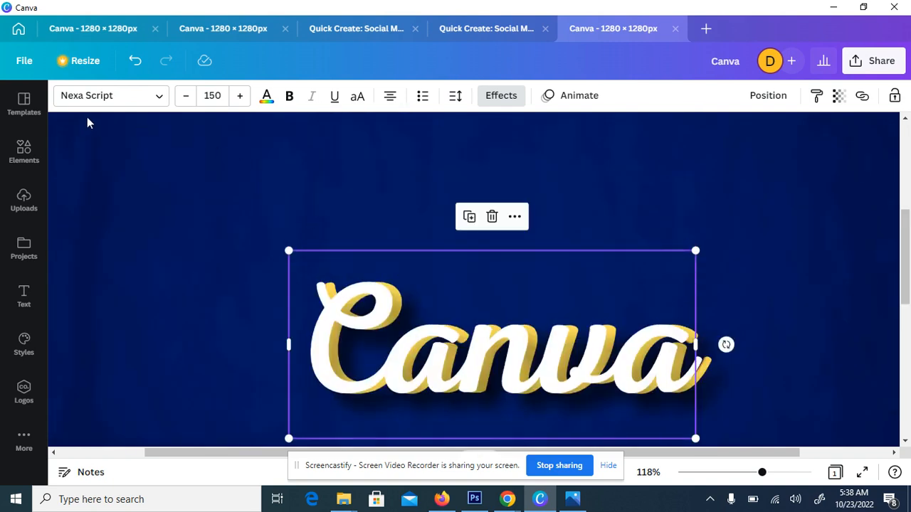
mouse_move(165, 61)
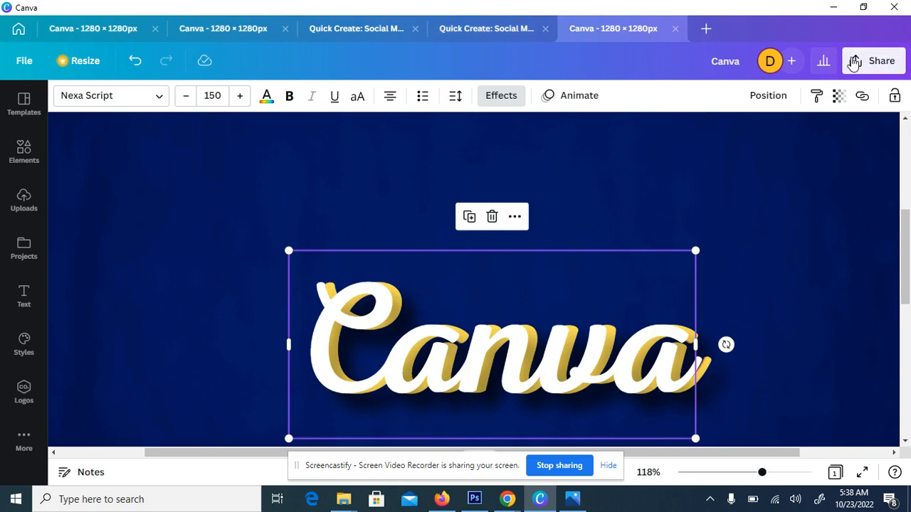
Download the design as a 1280 × 1280 PNG named Canva11 to the Desktop
left_click(881, 61)
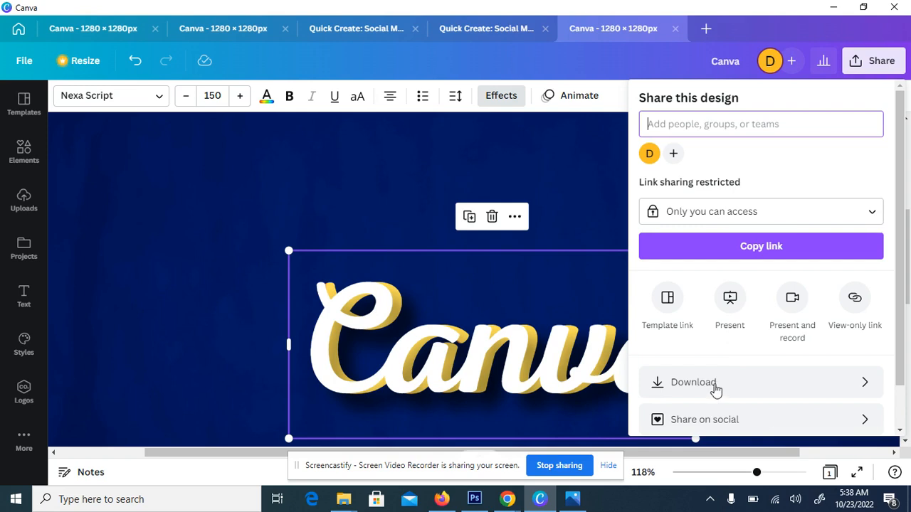
left_click(693, 383)
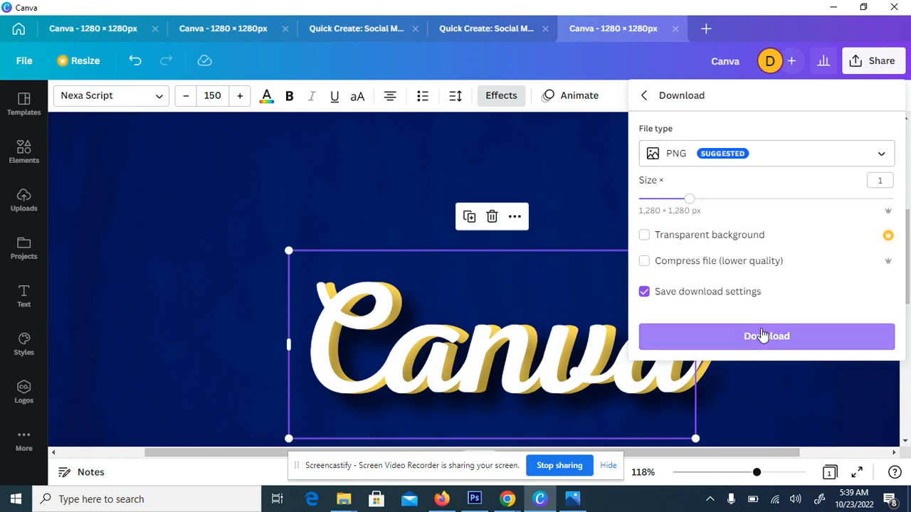
left_click(766, 337)
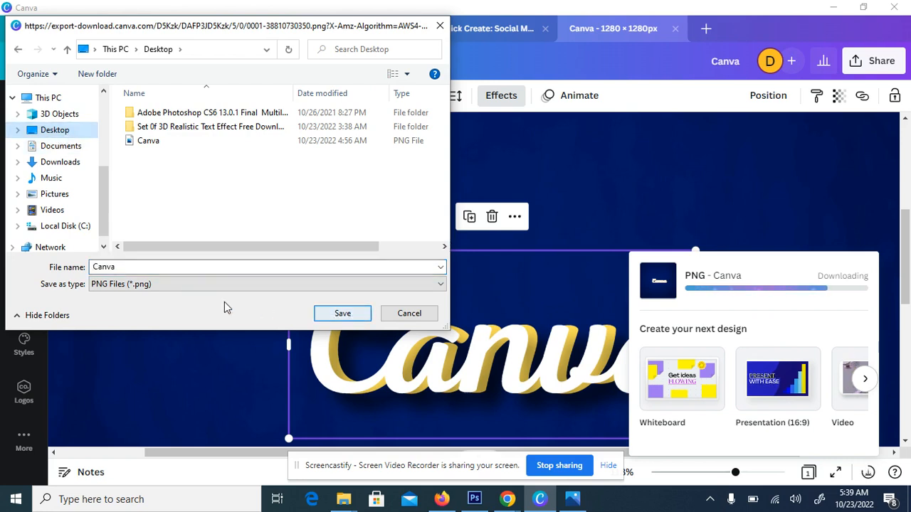
left_click(104, 267)
type("11")
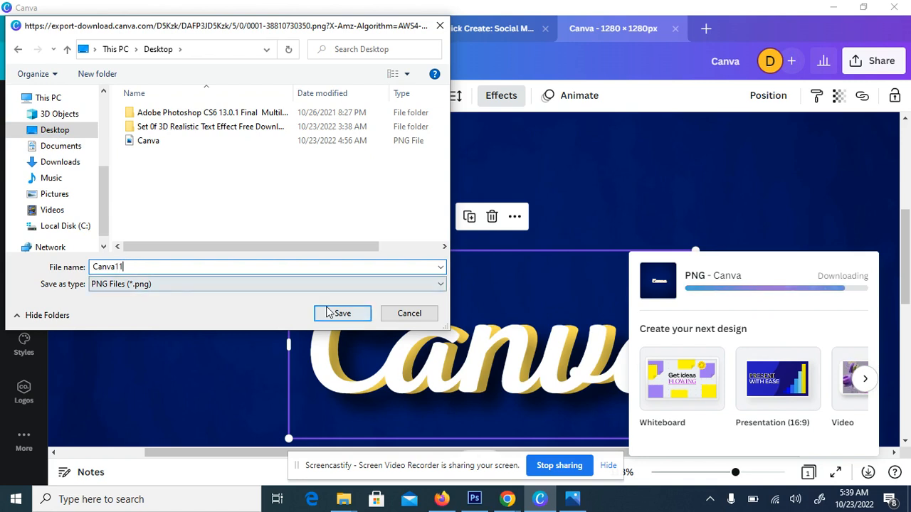
left_click(342, 313)
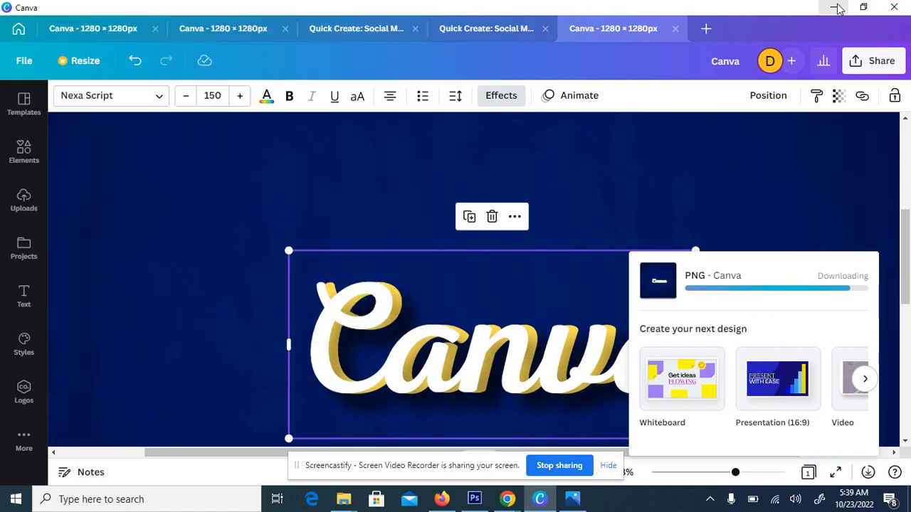
mouse_move(840, 7)
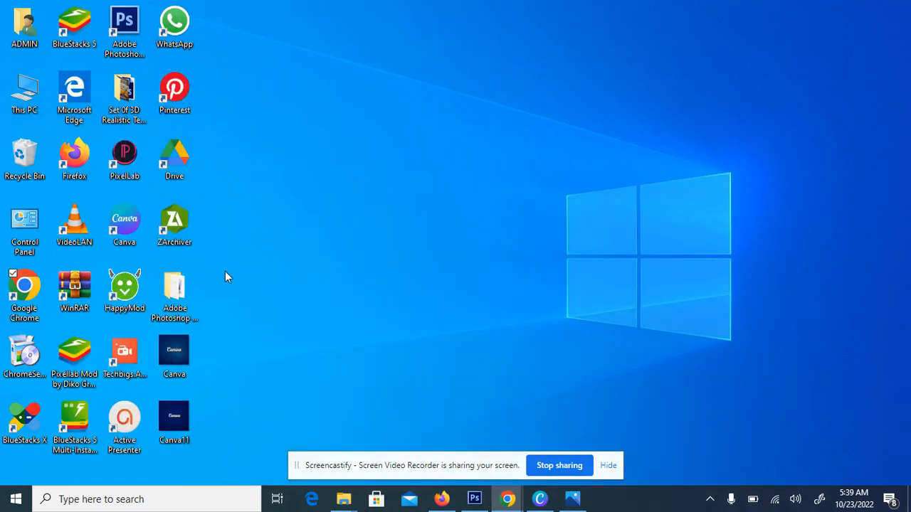
Open the Canva PNG from the desktop in Windows Photos and enter Edit image mode
left_click(173, 351)
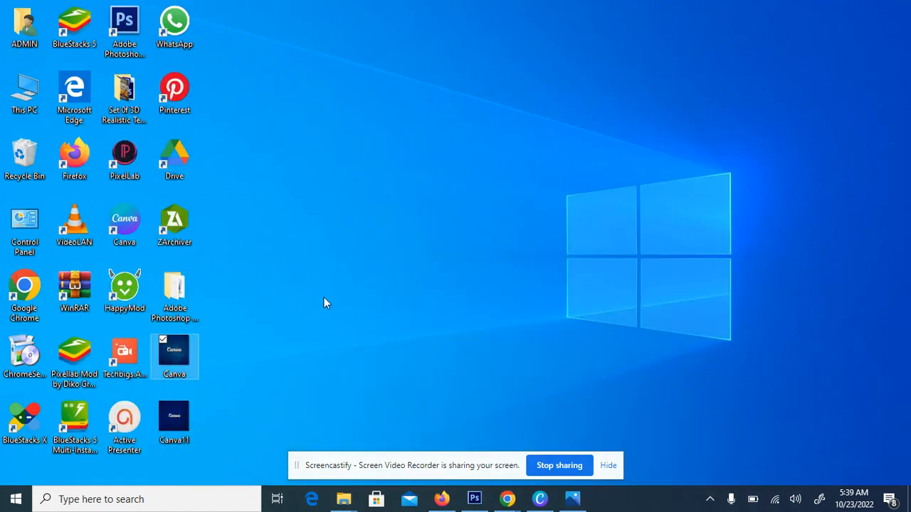
double_click(173, 350)
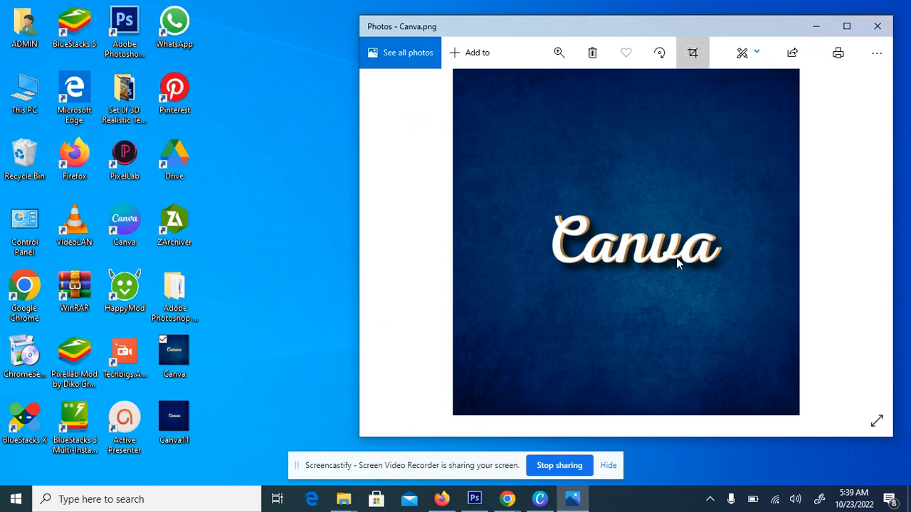
left_click(692, 52)
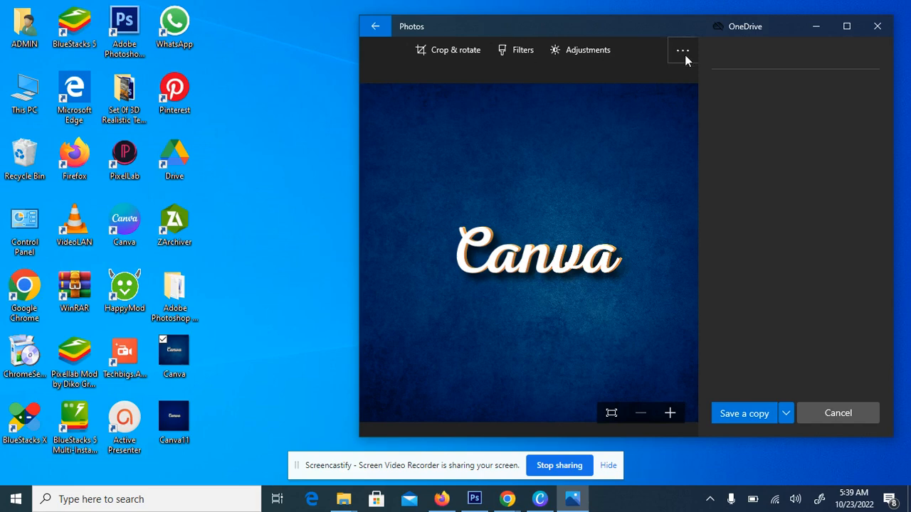
mouse_move(614, 441)
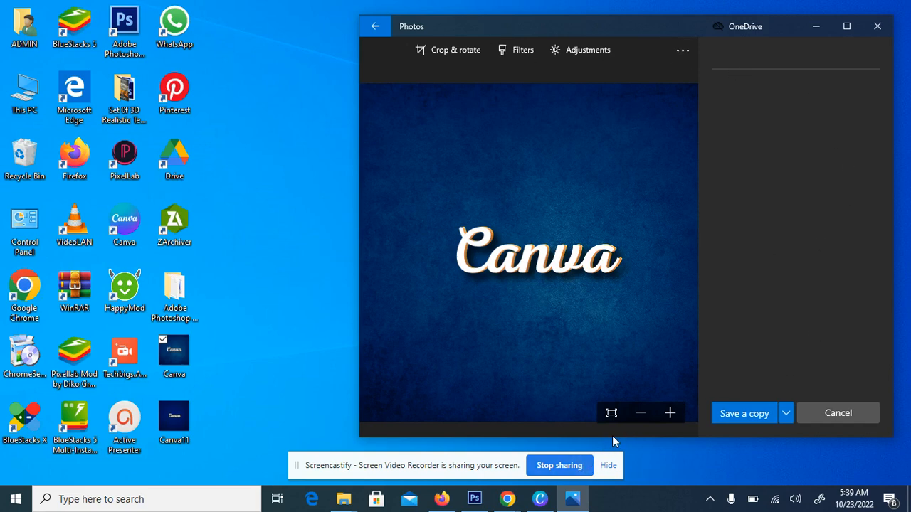